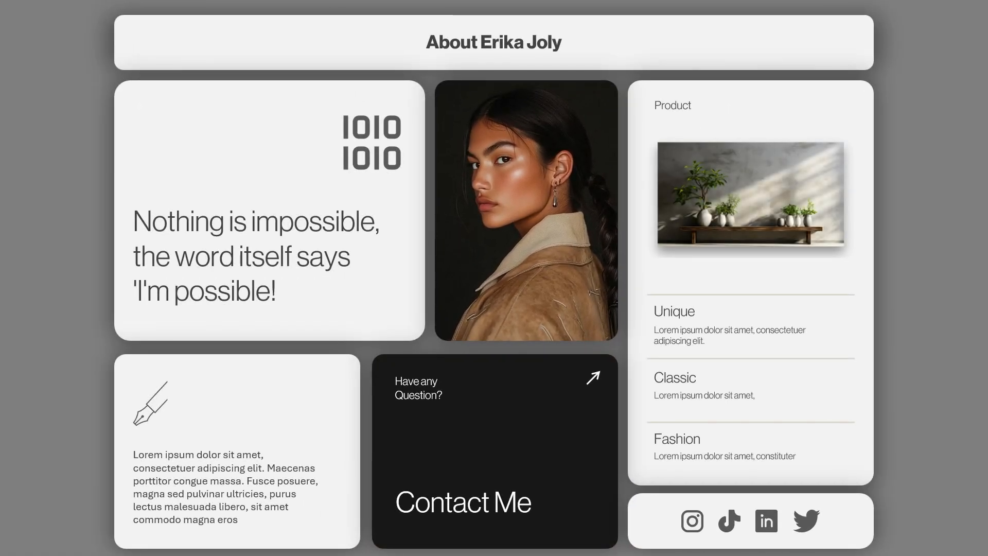
Set the slide background to a solid grey fill in Format Background.
{"action": "left_click", "coordinate": [750, 195]}
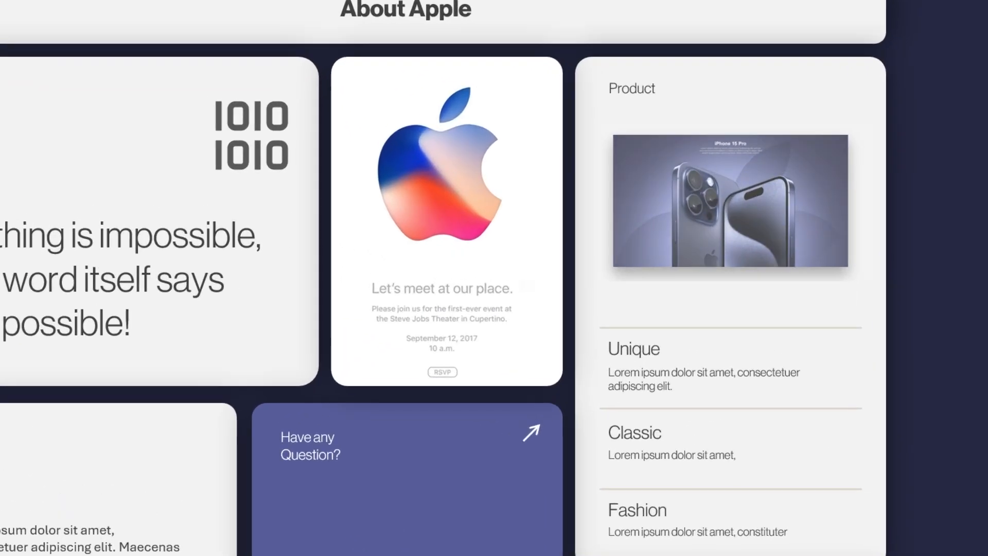
{"action": "left_click", "coordinate": [729, 200]}
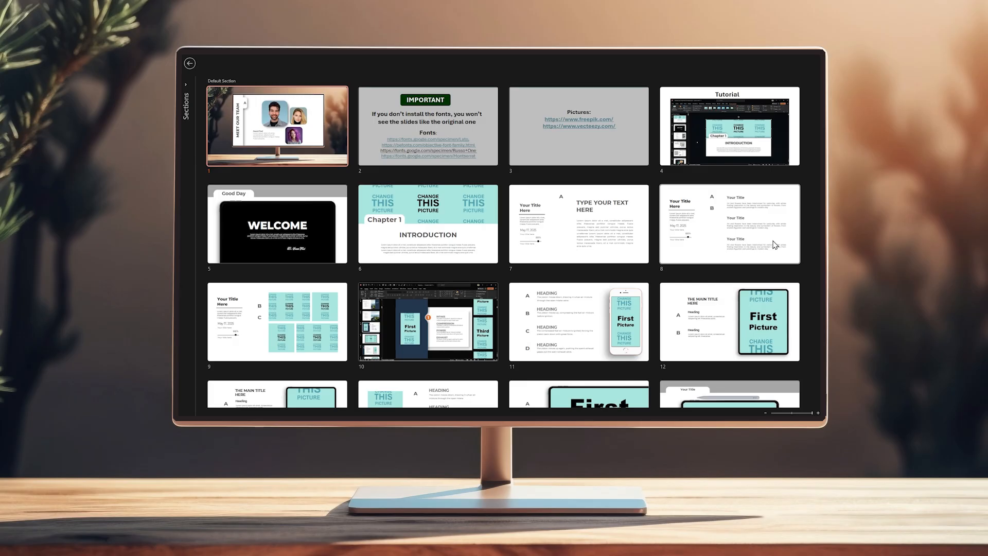
{"action": "scroll", "scroll_direction": "down", "scroll_amount": 3}
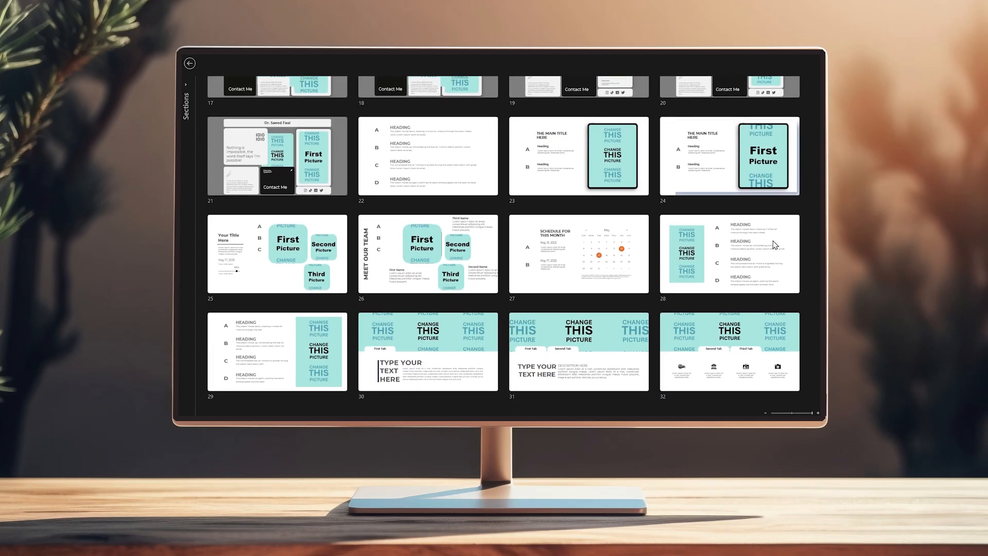
{"action": "scroll", "scroll_direction": "down", "scroll_amount": 3}
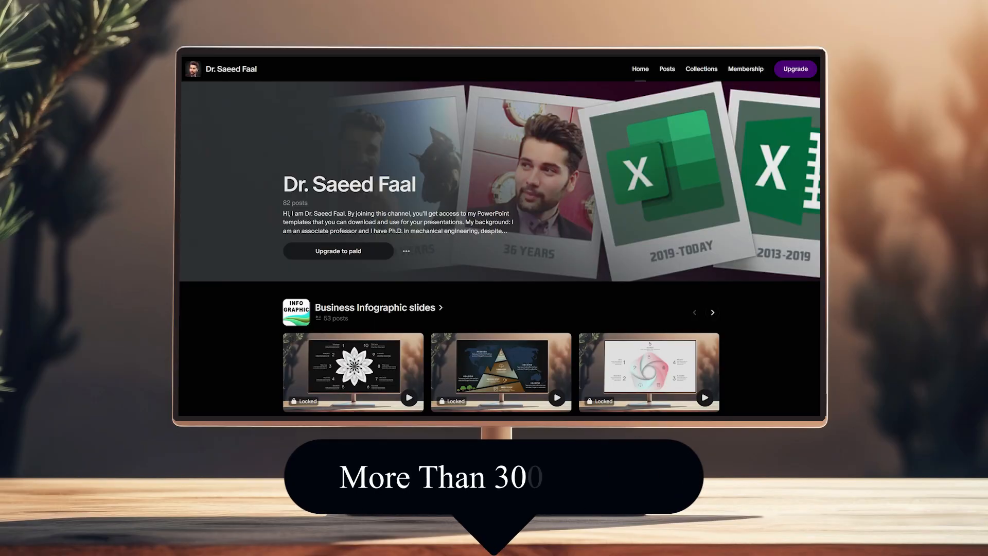
{"action": "scroll", "scroll_direction": "down", "scroll_amount": 3}
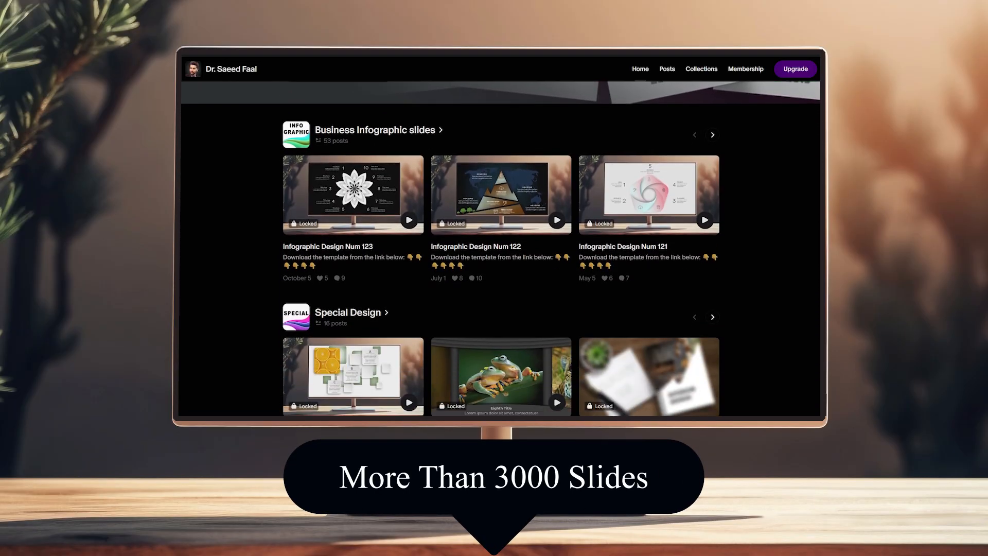
{"action": "scroll", "scroll_direction": "down", "scroll_amount": 3}
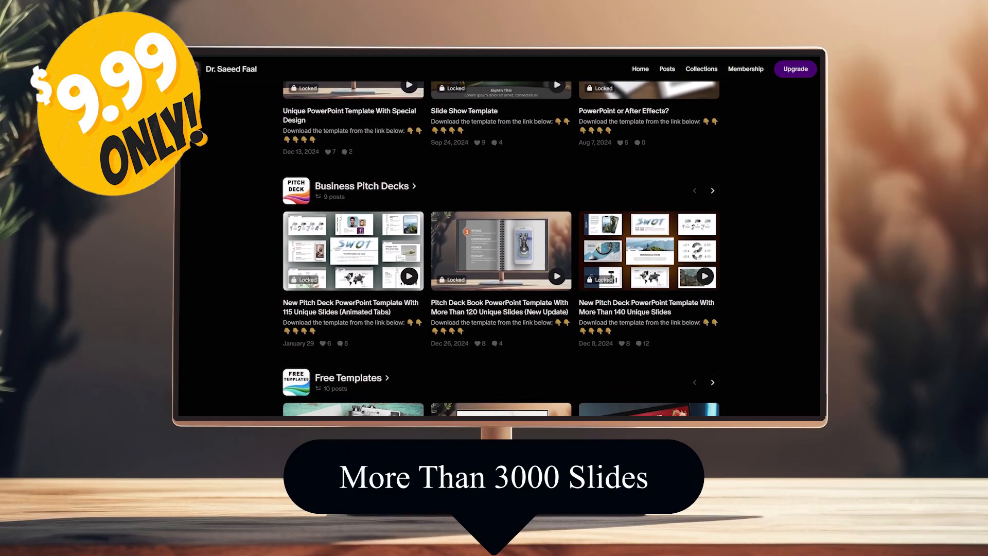
{"action": "scroll", "scroll_direction": "down", "scroll_amount": 3}
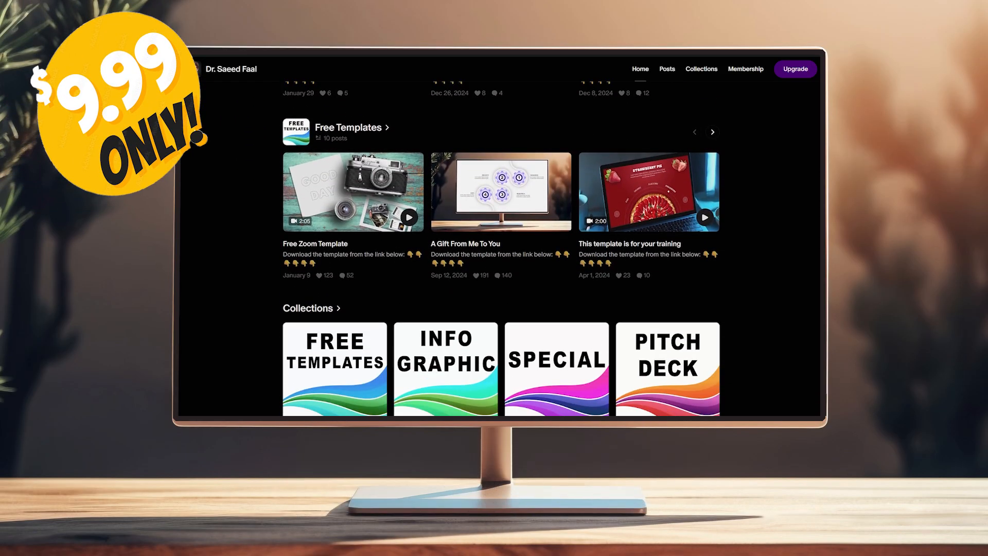
{"action": "scroll", "scroll_direction": "down", "scroll_amount": 3}
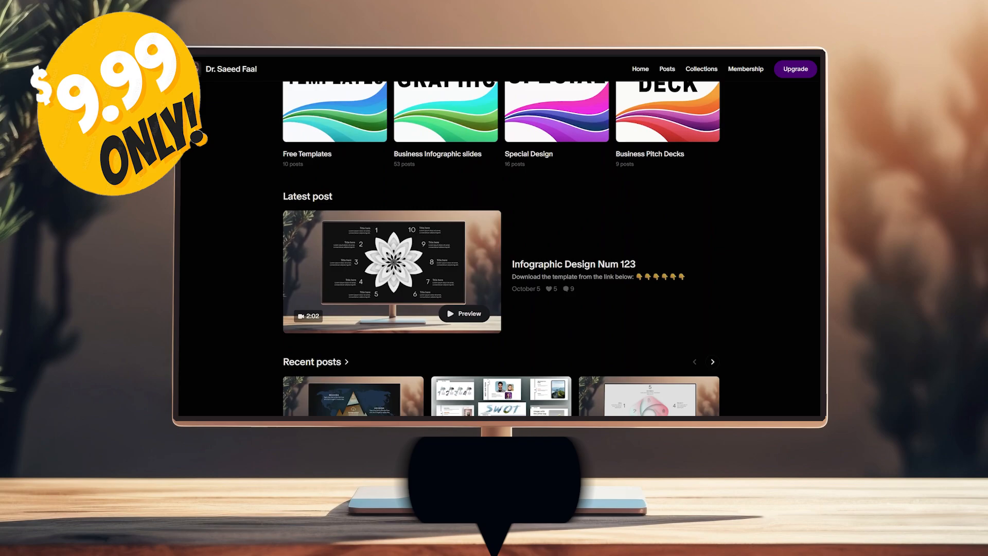
{"action": "scroll", "scroll_direction": "down", "scroll_amount": 3}
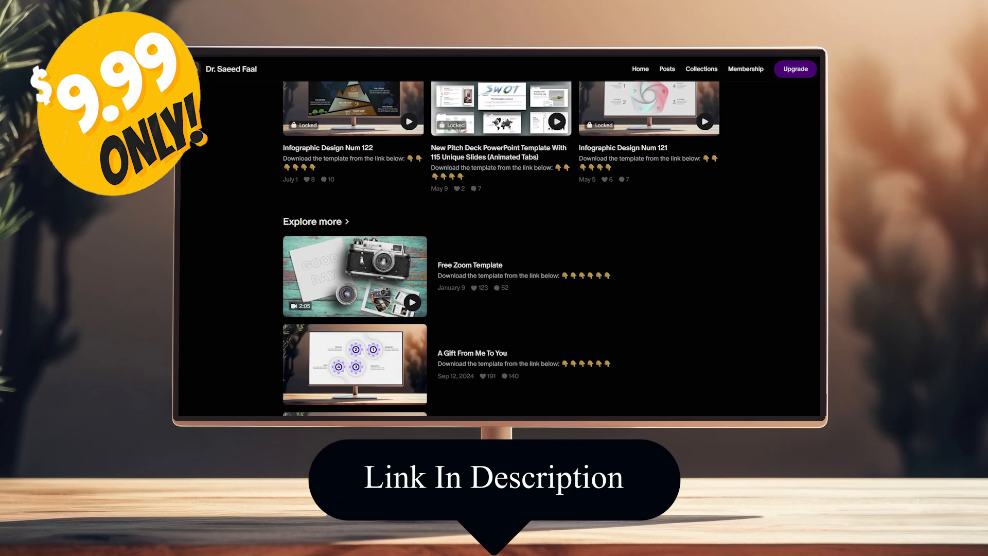
{"action": "scroll", "scroll_direction": "down", "scroll_amount": 3}
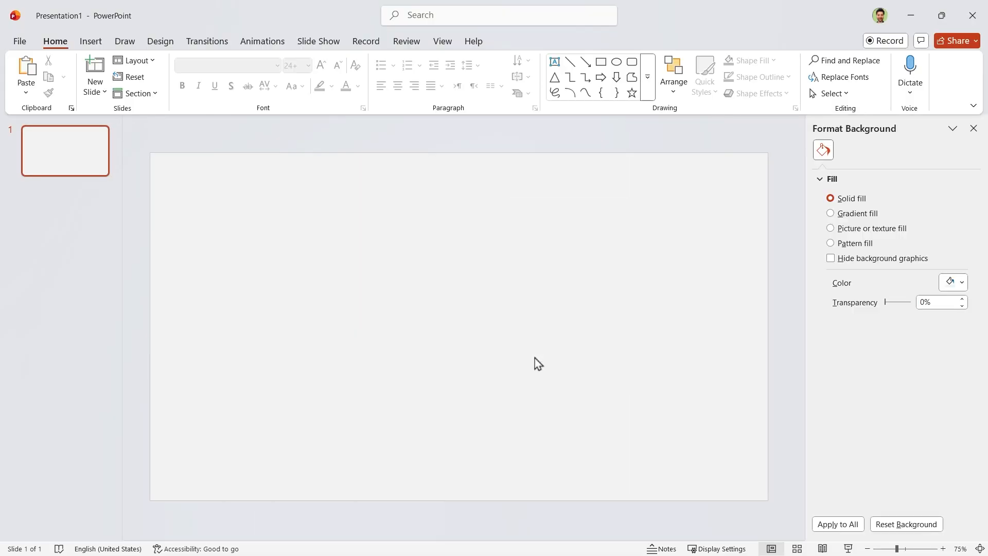
{"action": "left_click", "coordinate": [961, 283]}
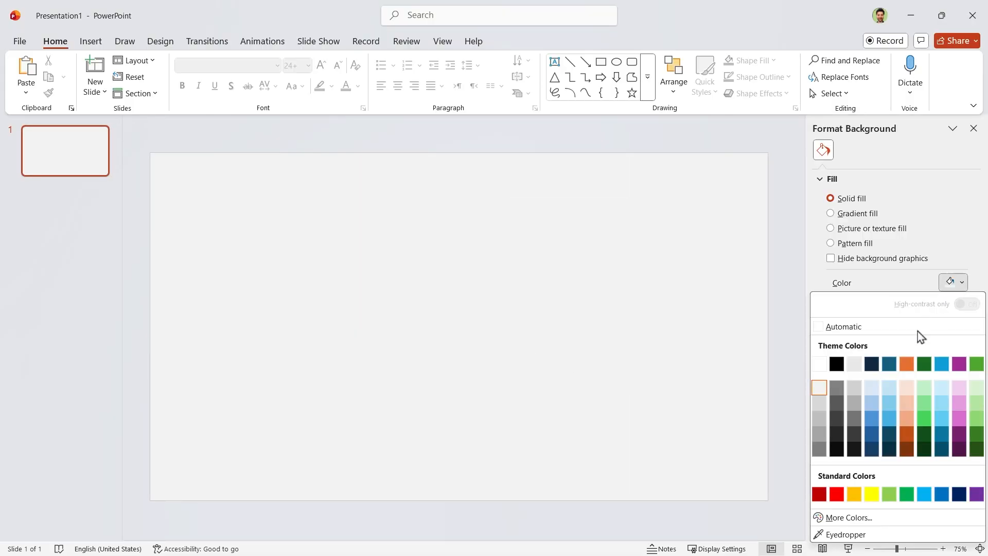
{"action": "left_click", "coordinate": [853, 387]}
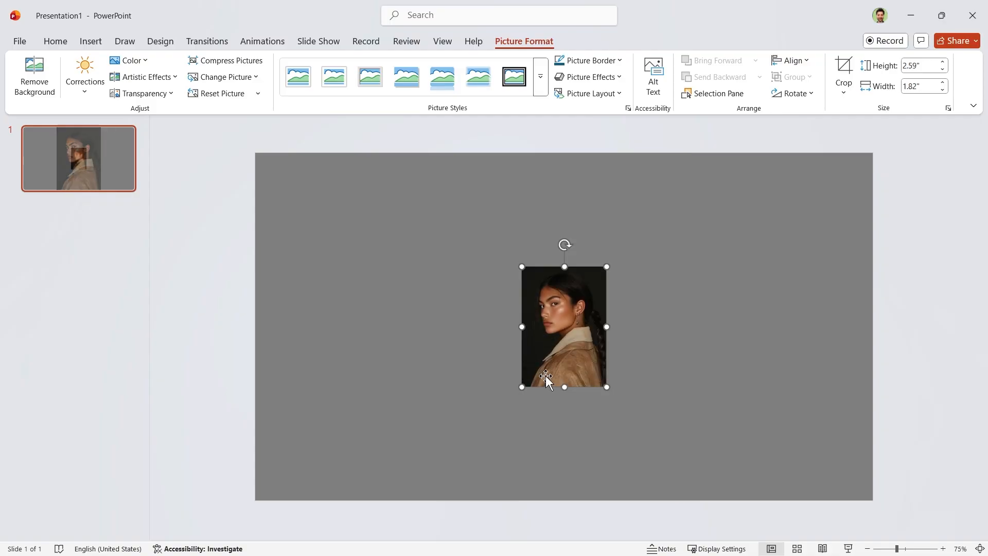
Crop the inserted portrait photo to a Rounded Rectangle shape.
{"action": "left_click", "coordinate": [843, 74]}
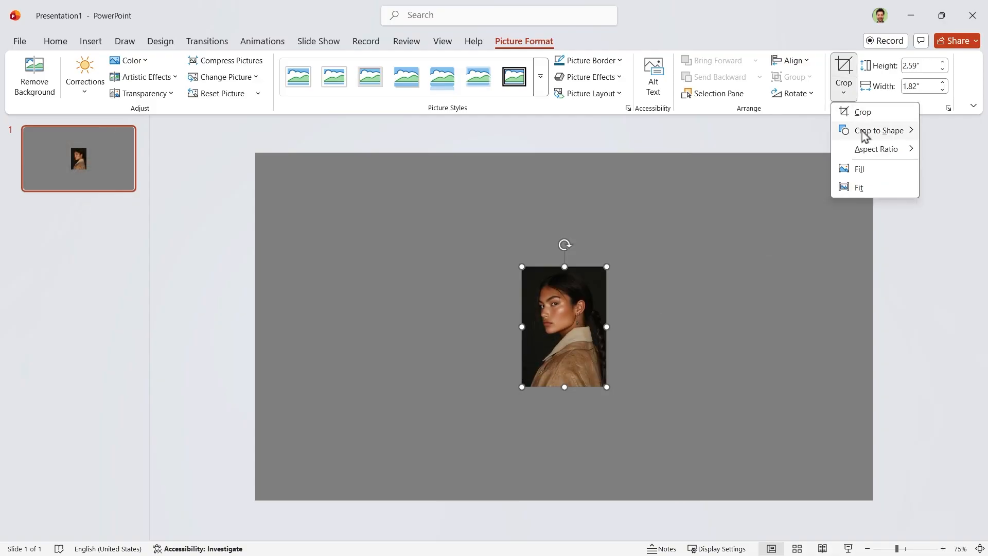
{"action": "left_click", "coordinate": [875, 131]}
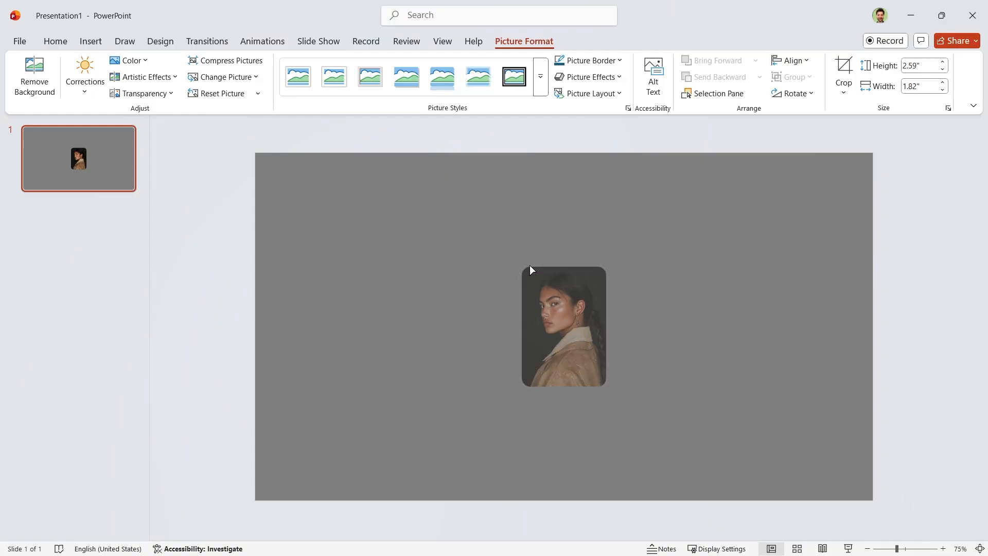
{"action": "left_click", "coordinate": [562, 318]}
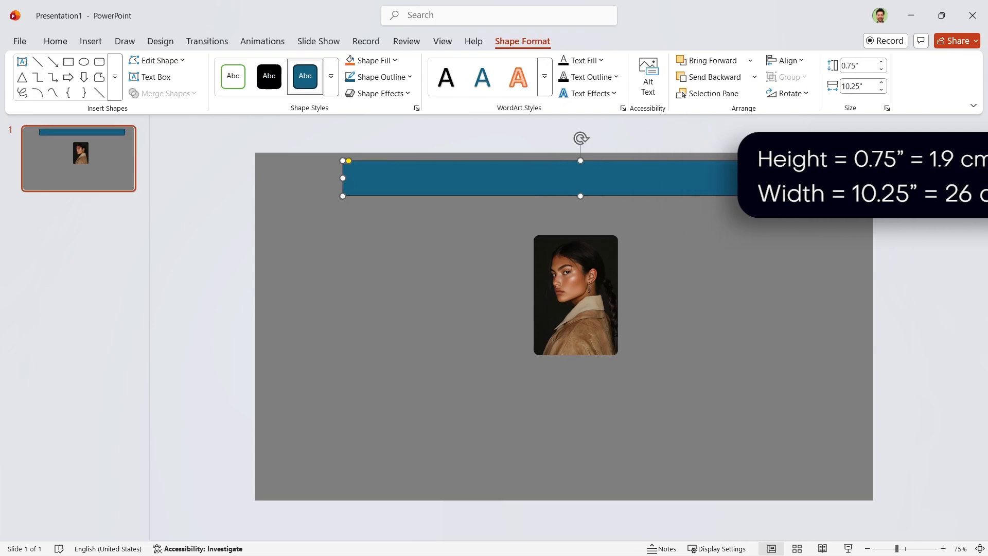
Size the top title bar to 0.75" by 10.25" and lay rounded rectangle cards around the portrait.
{"action": "key", "text": "ctrl"}
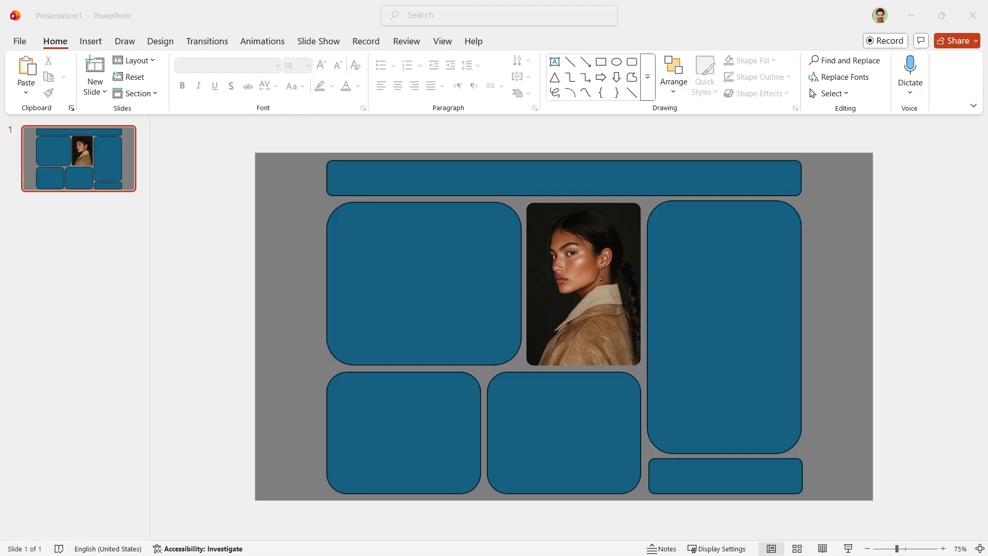
Align the lower cards evenly, then select all cards and the portrait together.
{"action": "left_click", "coordinate": [564, 433]}
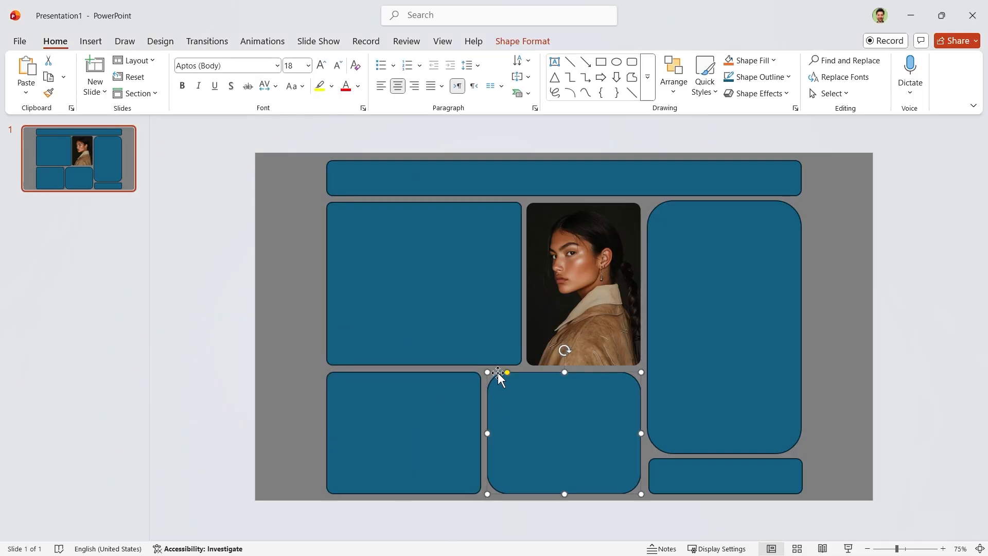
{"action": "left_click", "coordinate": [213, 426]}
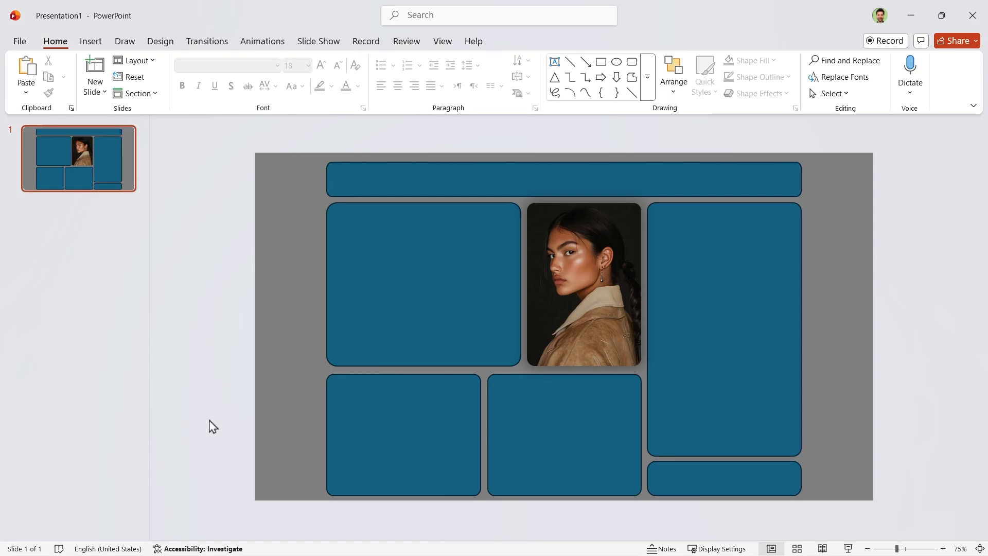
{"action": "left_click", "coordinate": [583, 227]}
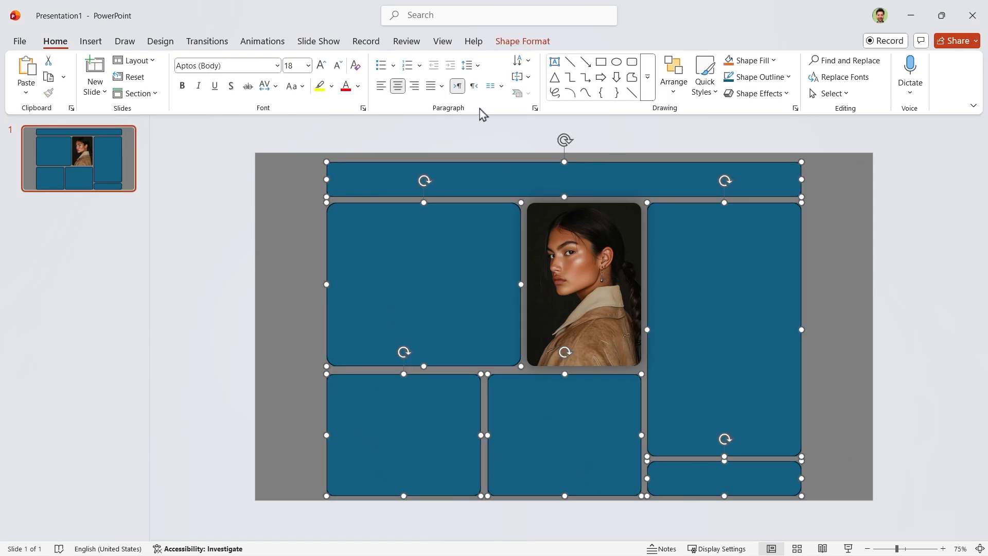
Give all cards a light grey fill, no outline and a soft outer shadow in Format Shape.
{"action": "left_click", "coordinate": [522, 41]}
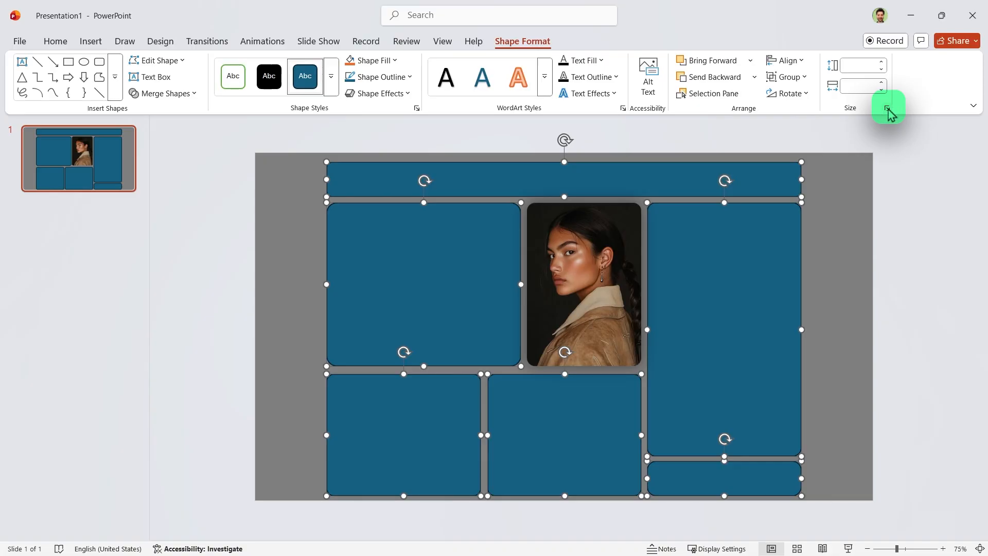
{"action": "left_click", "coordinate": [888, 106]}
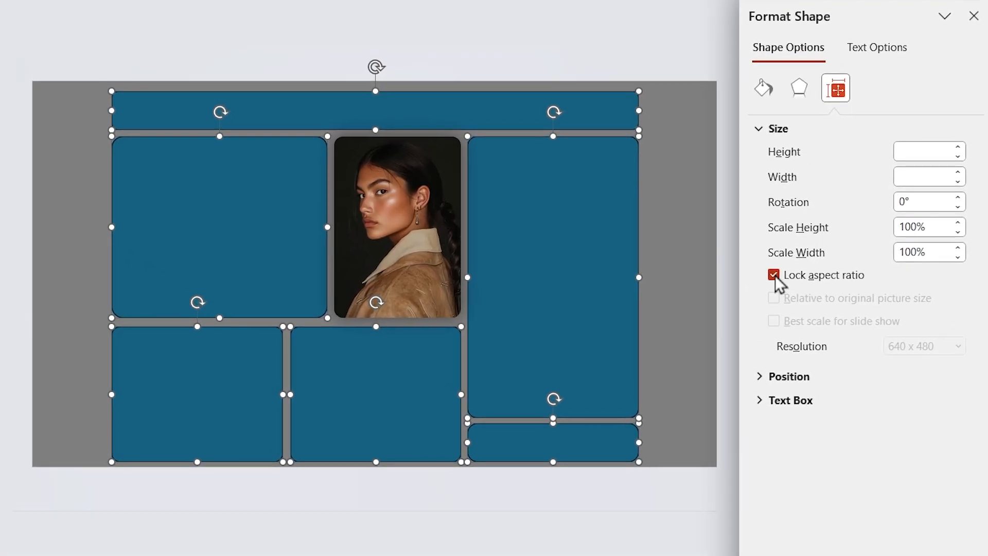
{"action": "mouse_move", "coordinate": [781, 328]}
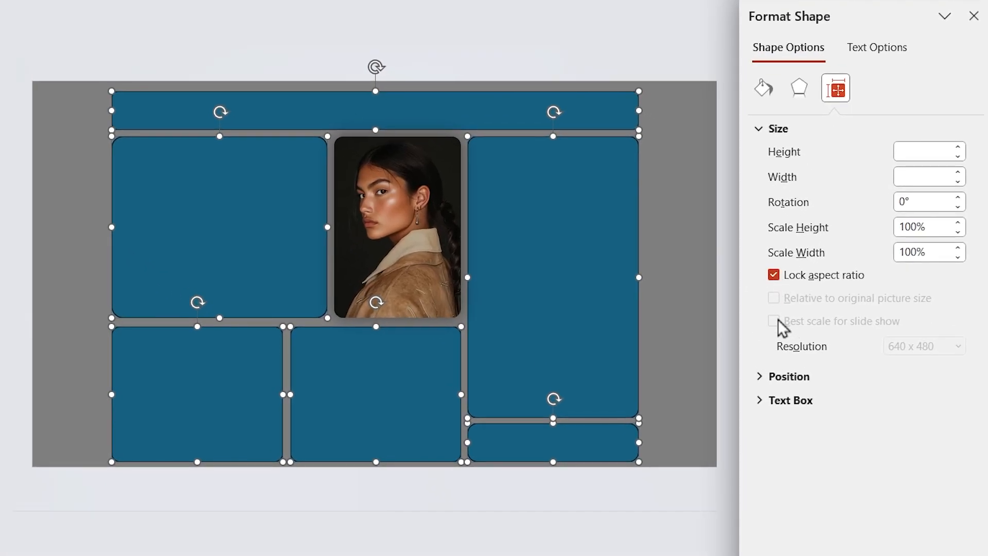
{"action": "left_click", "coordinate": [763, 87]}
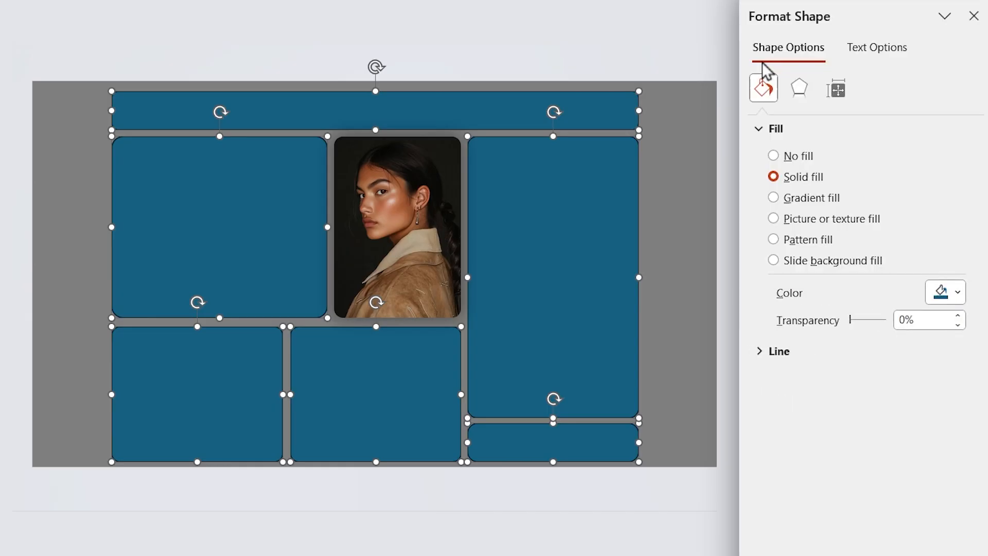
{"action": "left_click", "coordinate": [778, 351]}
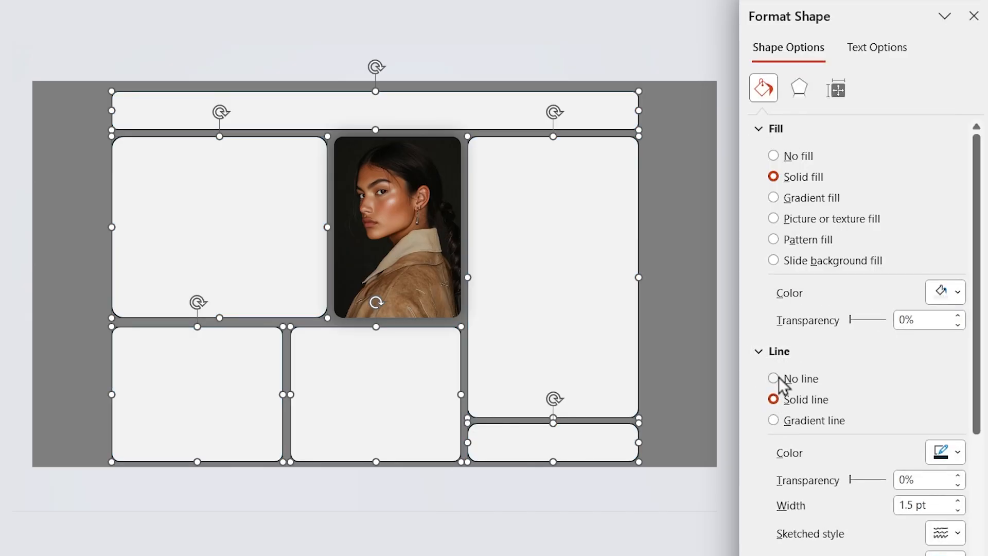
{"action": "left_click", "coordinate": [798, 88]}
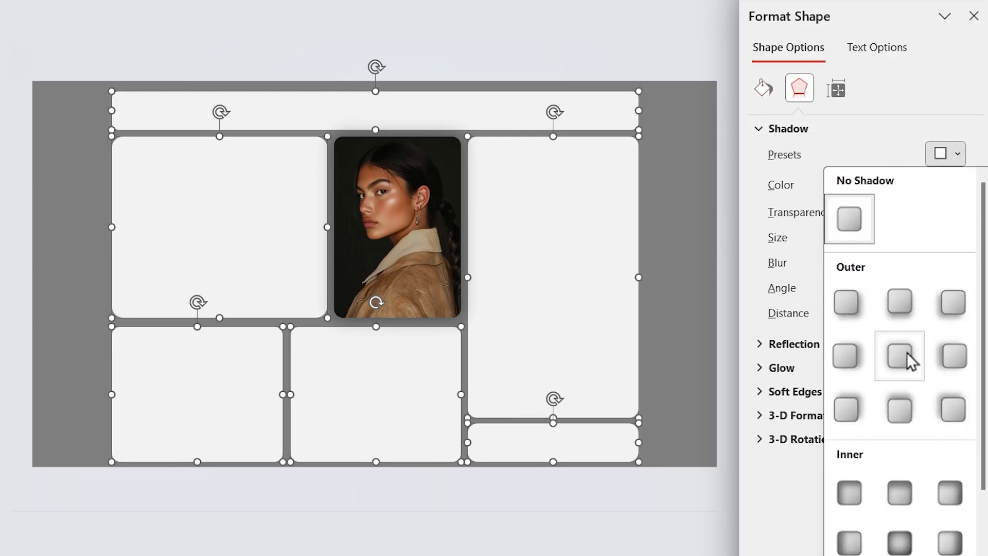
{"action": "left_click", "coordinate": [898, 355]}
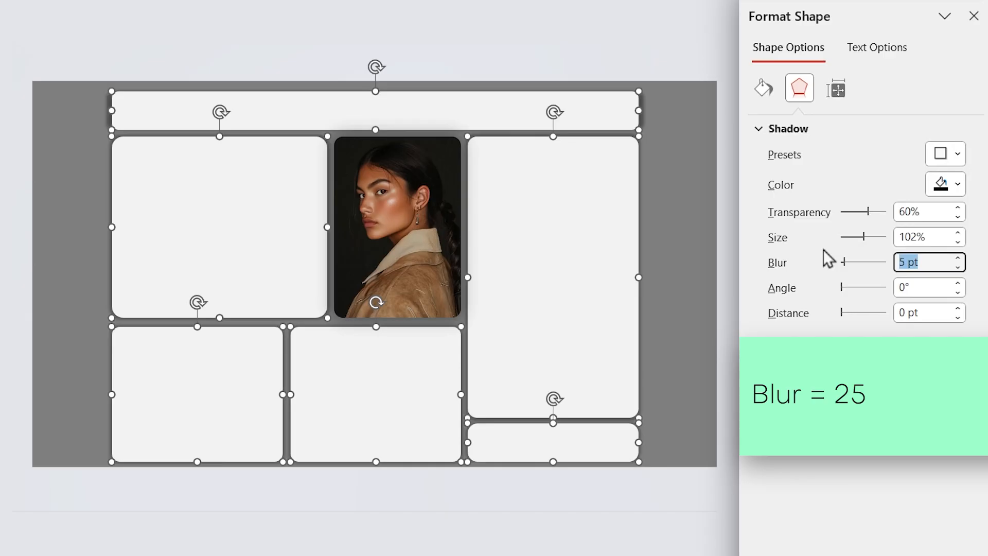
{"action": "left_click", "coordinate": [974, 16]}
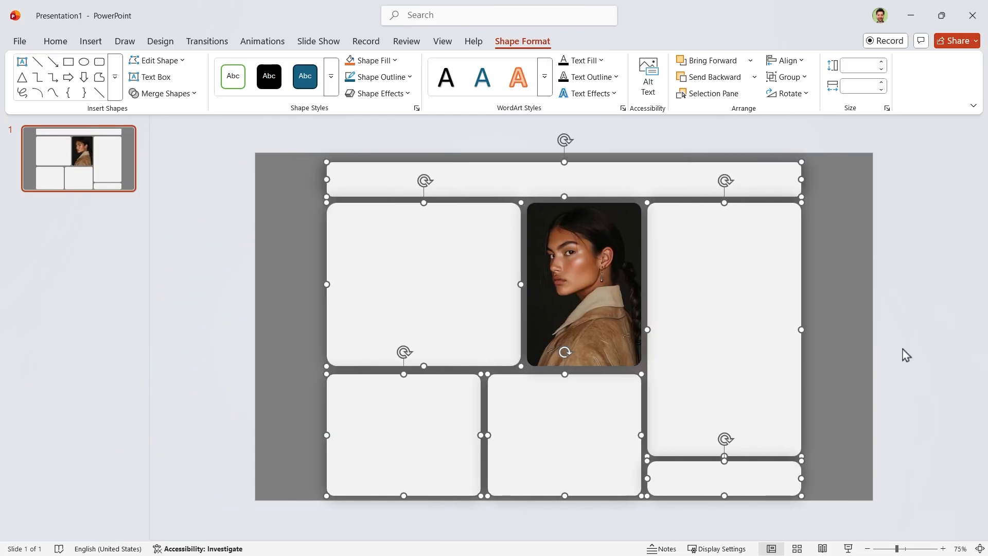
Bring the portrait to the front and duplicate the slide with Ctrl+D.
{"action": "right_click", "coordinate": [583, 283]}
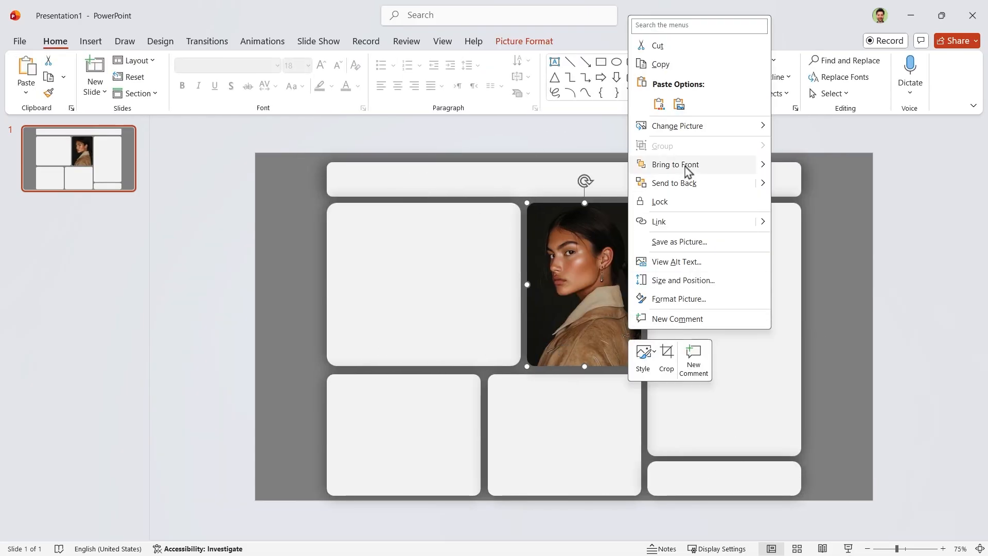
{"action": "left_click", "coordinate": [890, 393]}
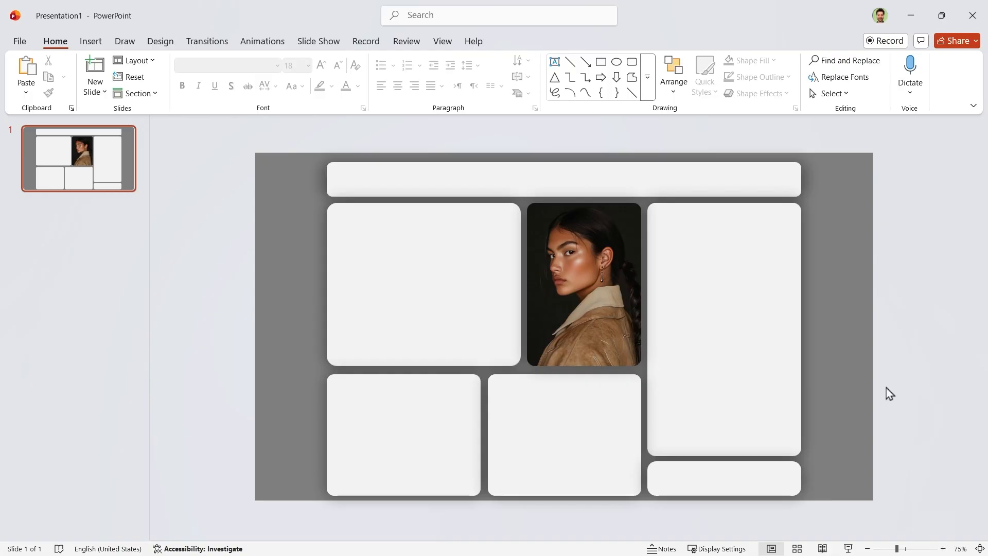
{"action": "key", "text": "ctrl+d"}
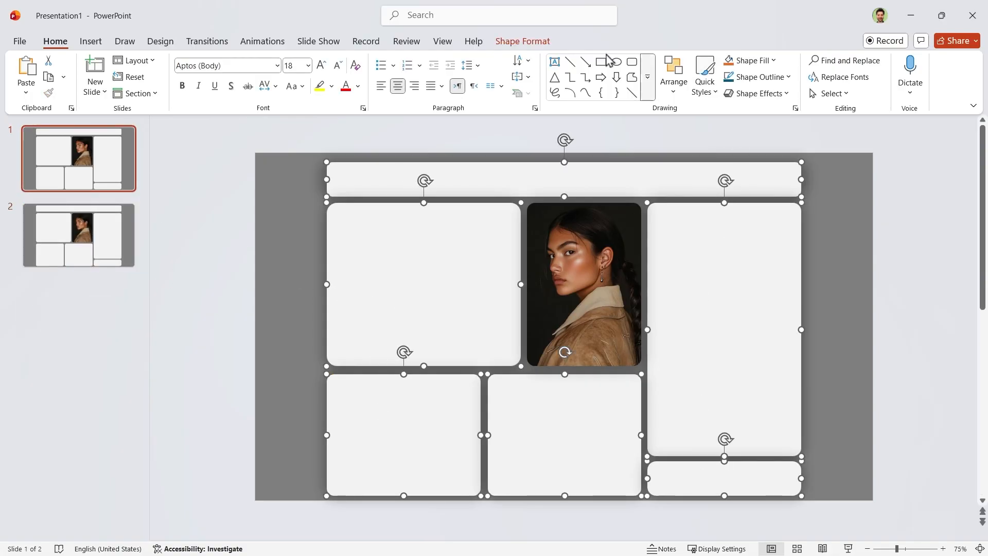
Remove the card shapes from slide 1 and centre the portrait on the slide.
{"action": "left_click", "coordinate": [521, 41]}
{"action": "type", "text": "1\""}
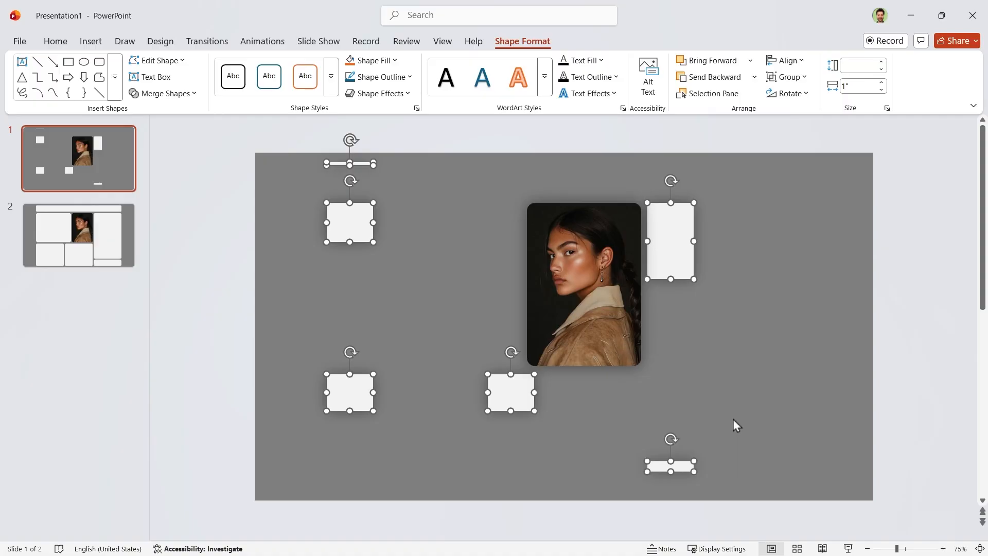
{"action": "left_click", "coordinate": [670, 241]}
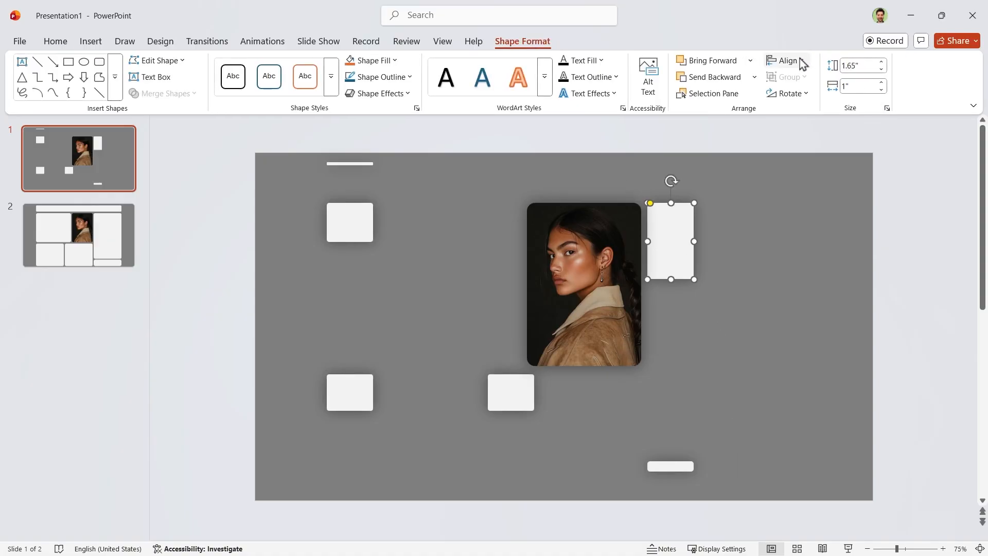
{"action": "left_click", "coordinate": [786, 59]}
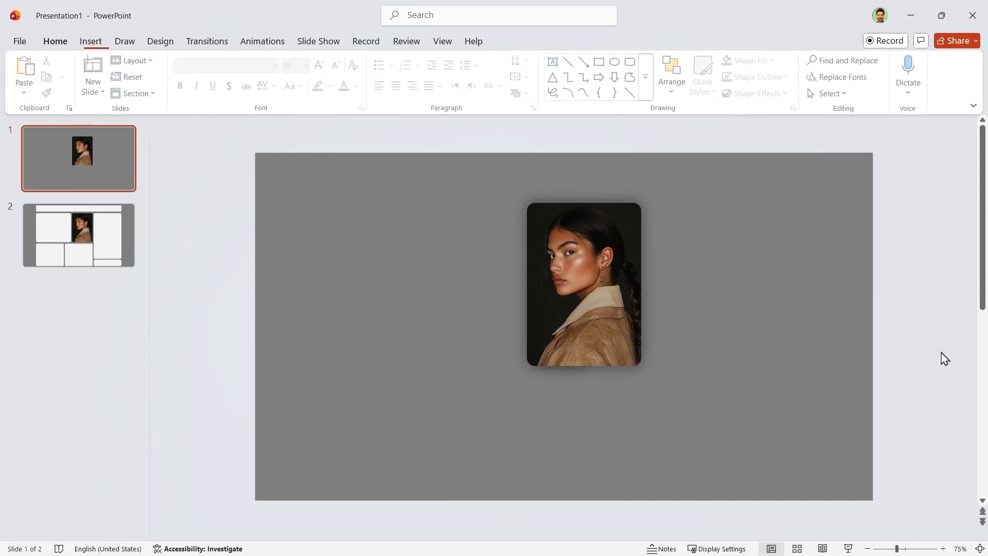
{"action": "left_click", "coordinate": [583, 283]}
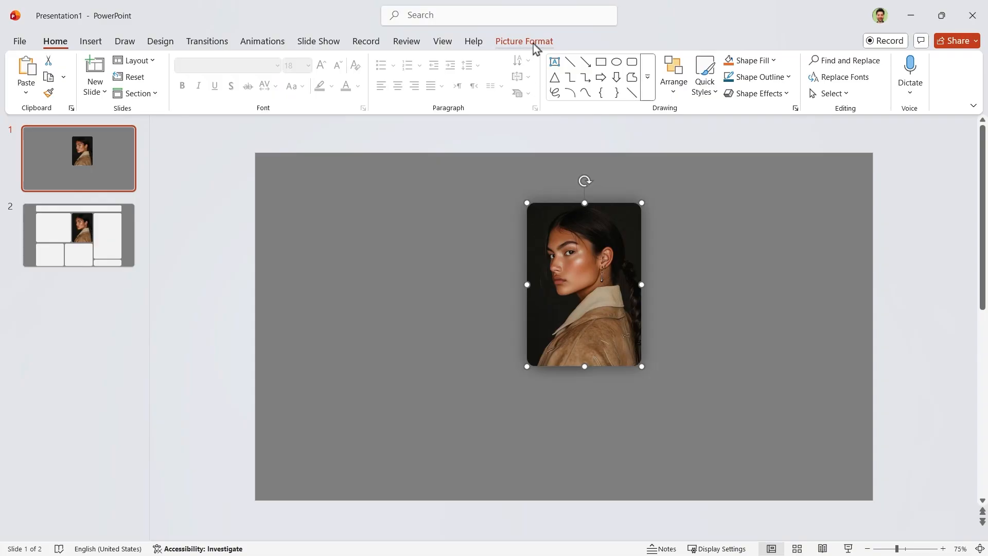
{"action": "left_click", "coordinate": [792, 61]}
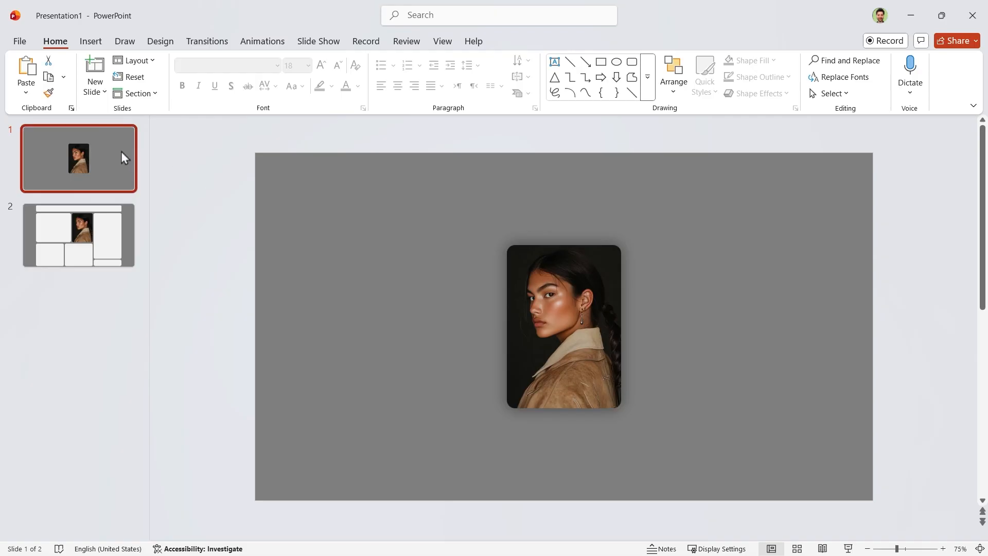
Duplicate the portrait-only slide and select slides 2 and 3 together.
{"action": "left_click", "coordinate": [94, 71]}
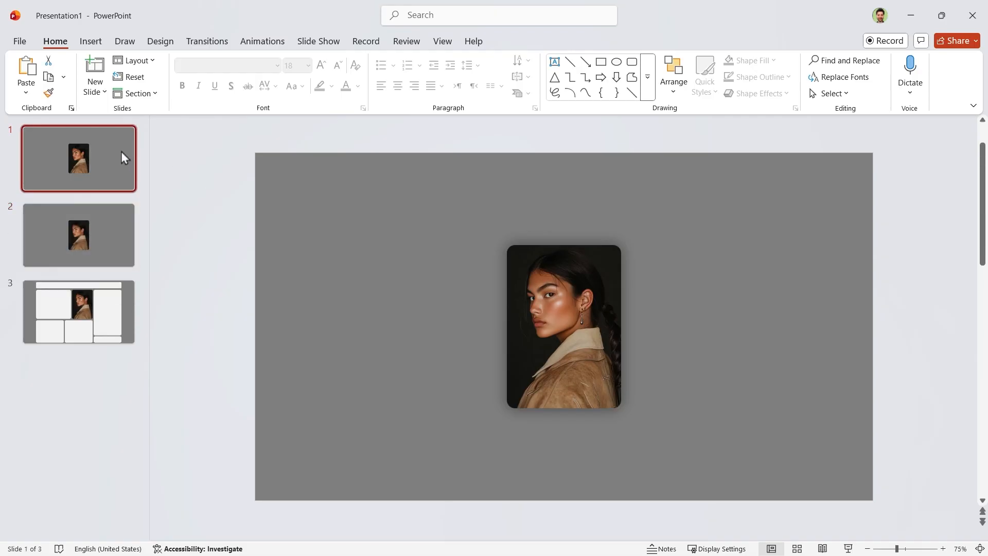
{"action": "left_click", "coordinate": [563, 326]}
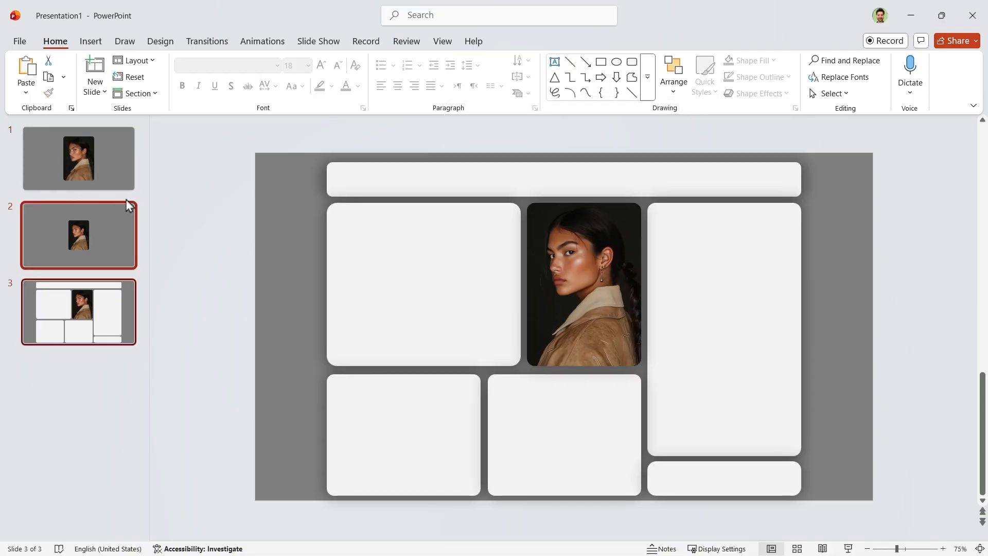
Apply Morph to slides 2–3 with durations 00.50 on slide 2 and 00.75 on slide 3.
{"action": "left_click", "coordinate": [206, 41]}
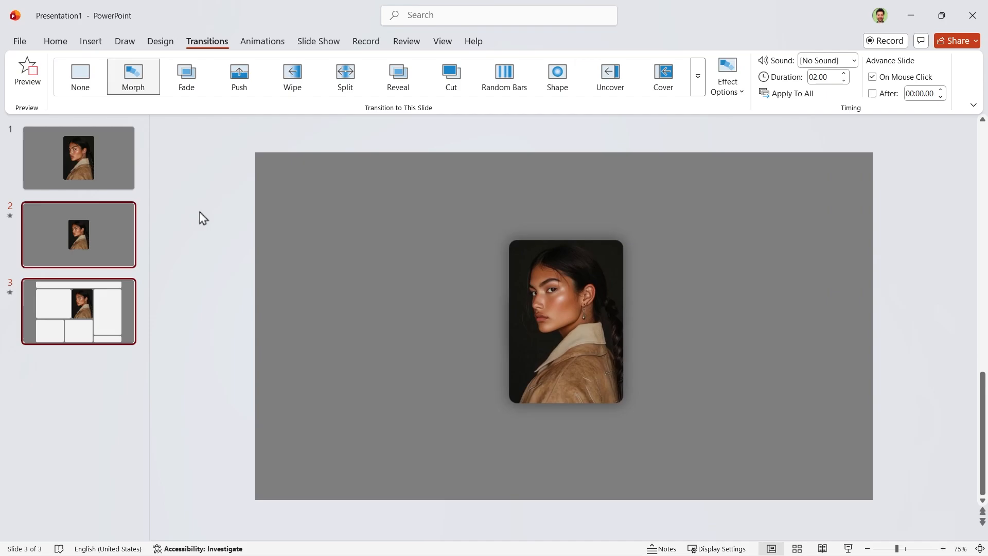
{"action": "left_click", "coordinate": [27, 69]}
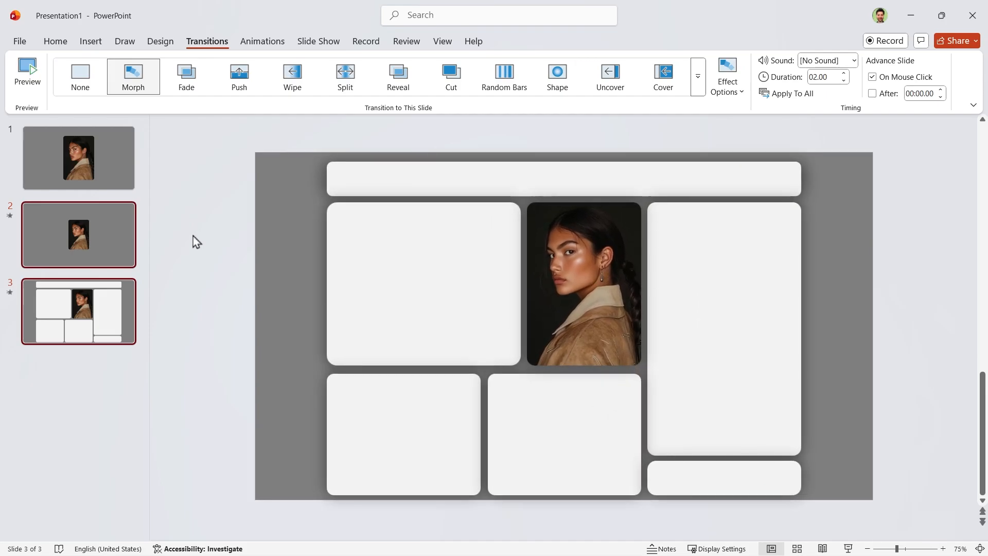
{"action": "left_click", "coordinate": [79, 234]}
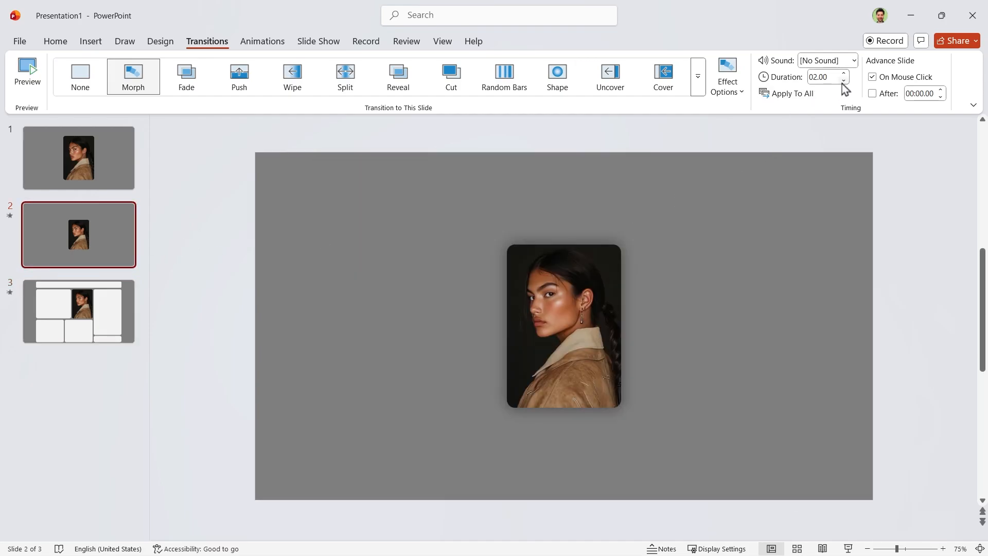
{"action": "left_click", "coordinate": [844, 80]}
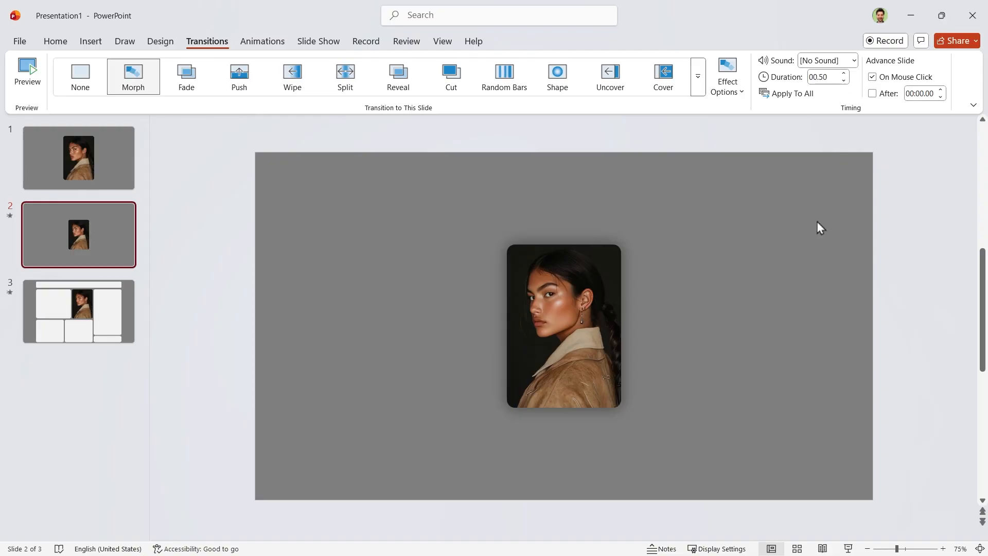
{"action": "left_click", "coordinate": [79, 311]}
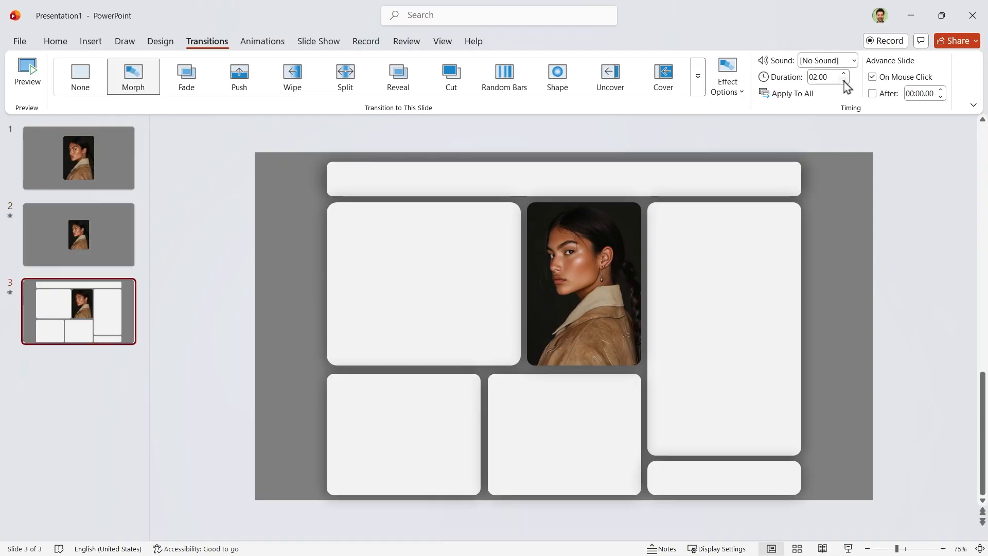
{"action": "left_click", "coordinate": [843, 81]}
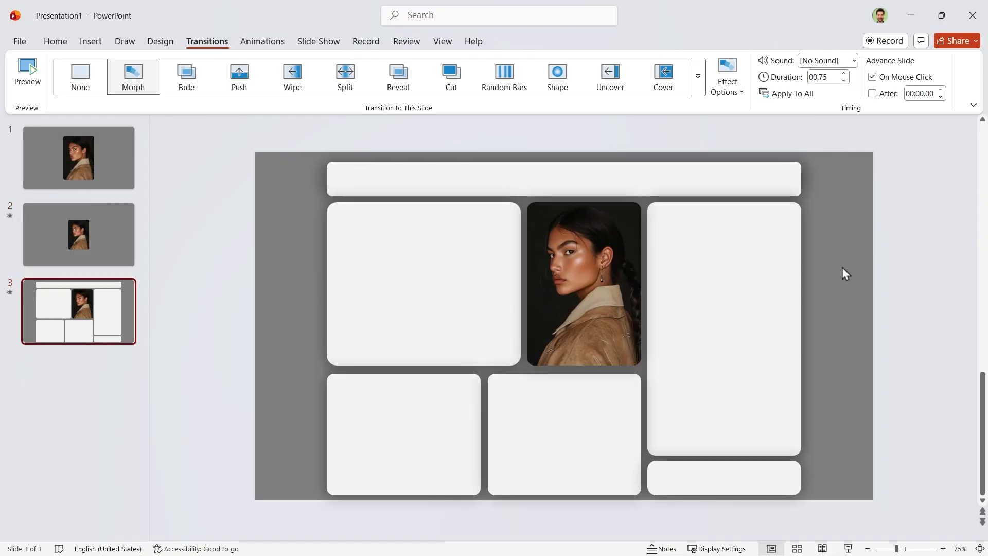
Set slide 2 to advance automatically with After, then return to slide 1.
{"action": "left_click", "coordinate": [79, 234]}
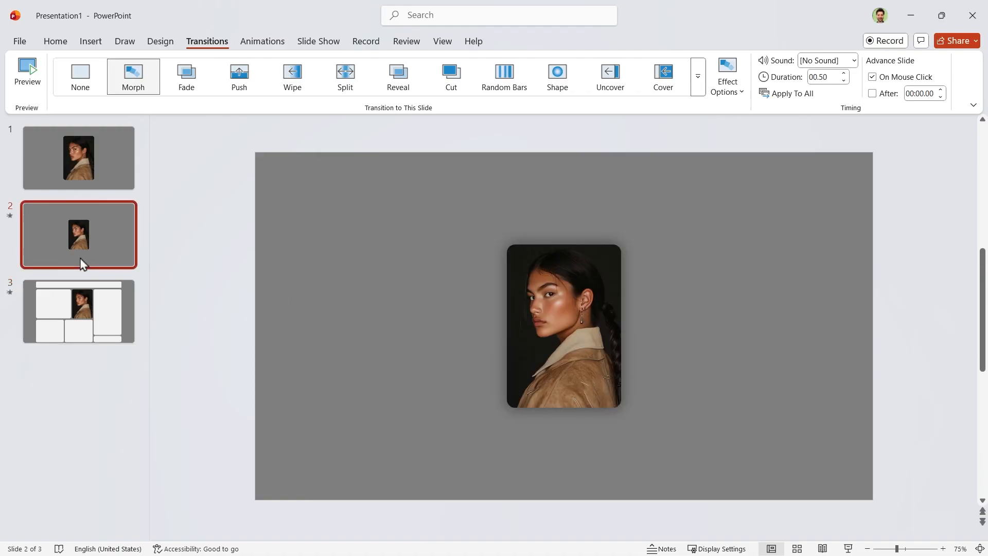
{"action": "mouse_move", "coordinate": [767, 177]}
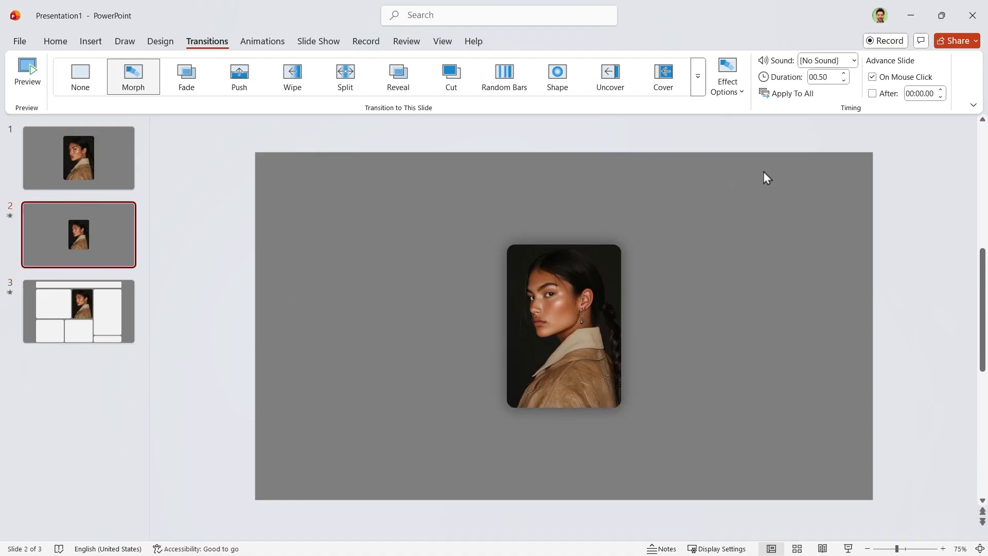
{"action": "left_click", "coordinate": [872, 93]}
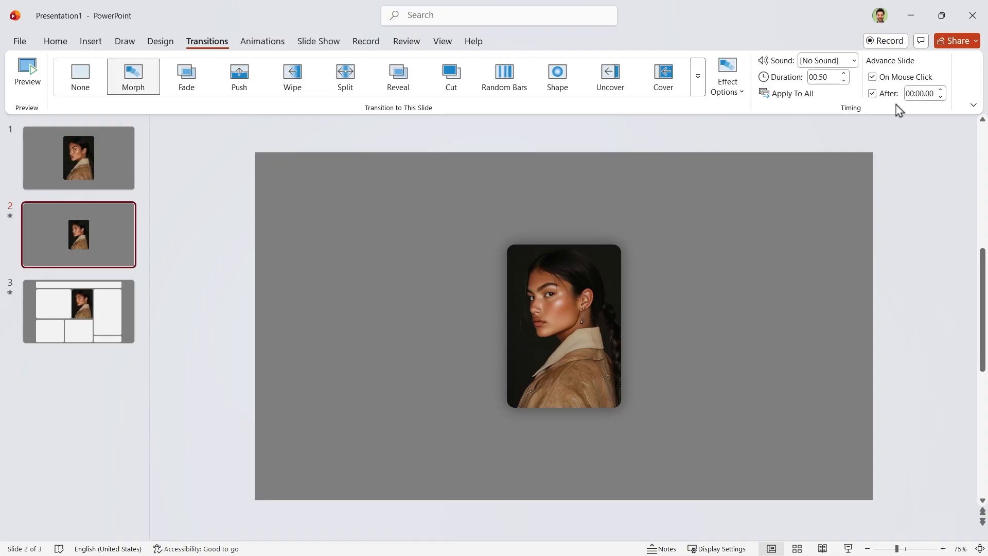
{"action": "left_click", "coordinate": [78, 157]}
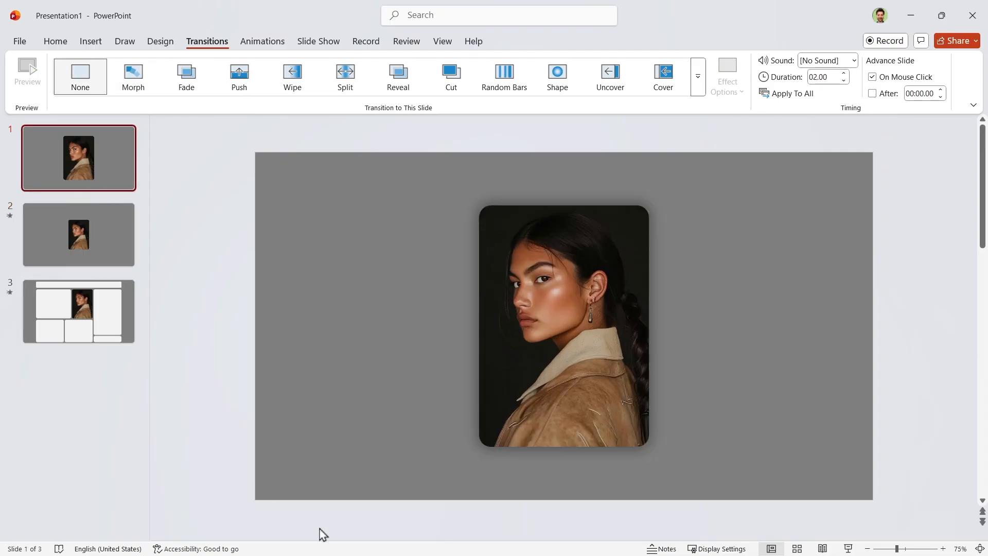
Add the title, quote, product image, contact and social content into slide 3's cards.
{"action": "left_click", "coordinate": [79, 312]}
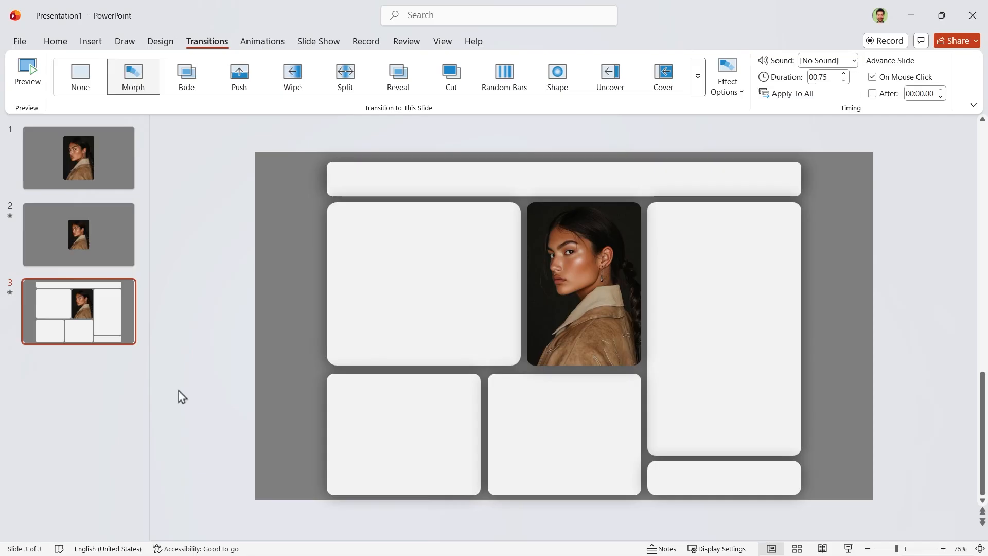
{"action": "mouse_move", "coordinate": [210, 352]}
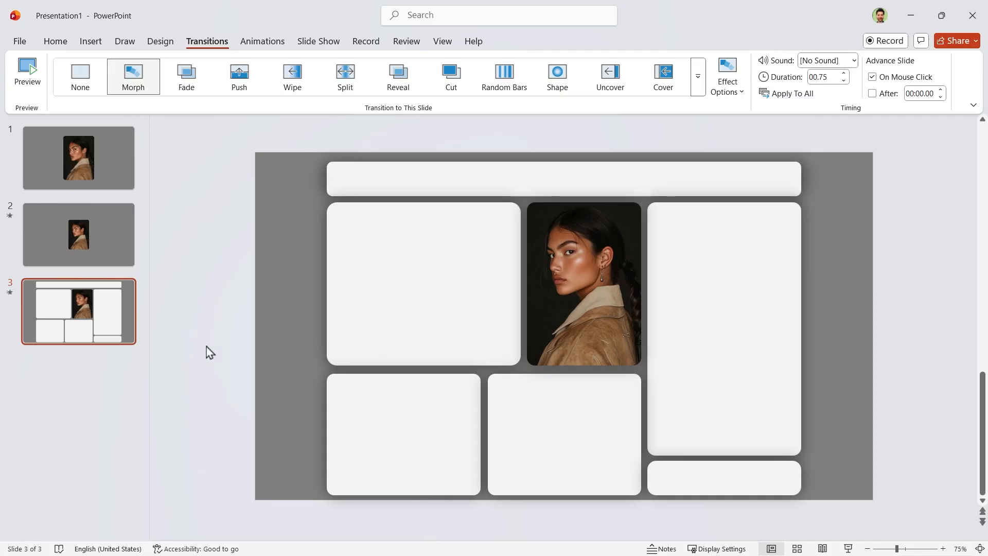
{"action": "left_click", "coordinate": [55, 41]}
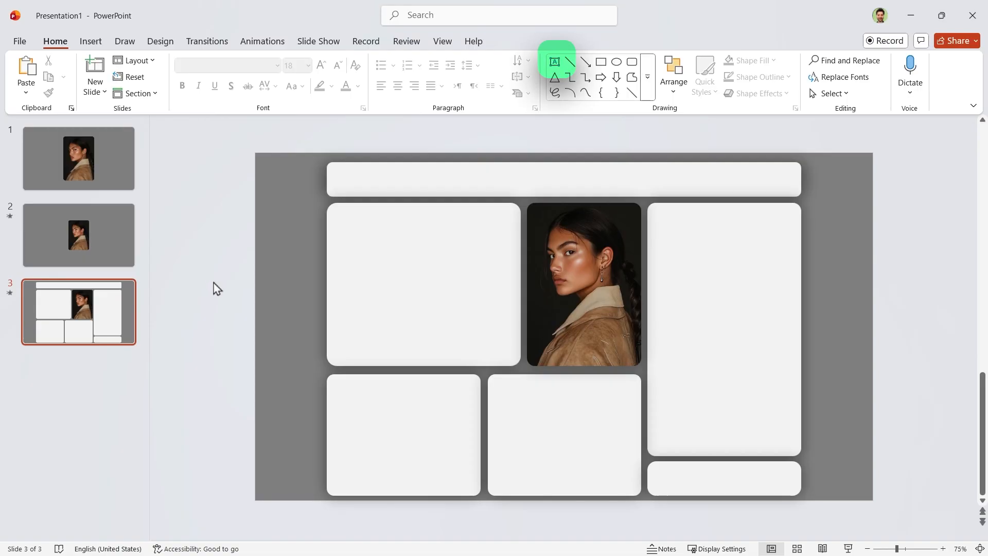
{"action": "left_click", "coordinate": [555, 62]}
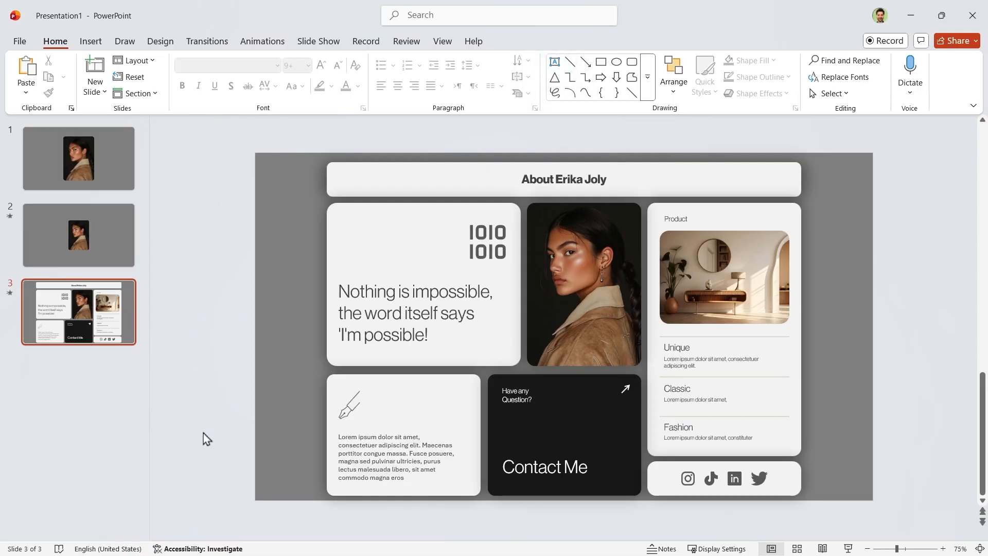
Select all slide-3 objects with Ctrl+A, excluding the card backgrounds and portrait.
{"action": "key", "text": "ctrl+a"}
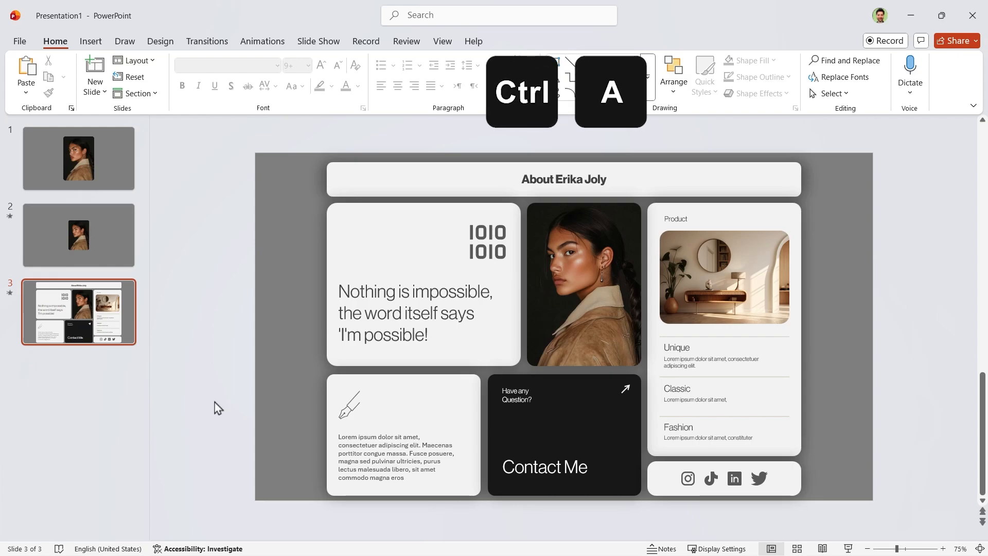
{"action": "key", "text": "ctrl+a"}
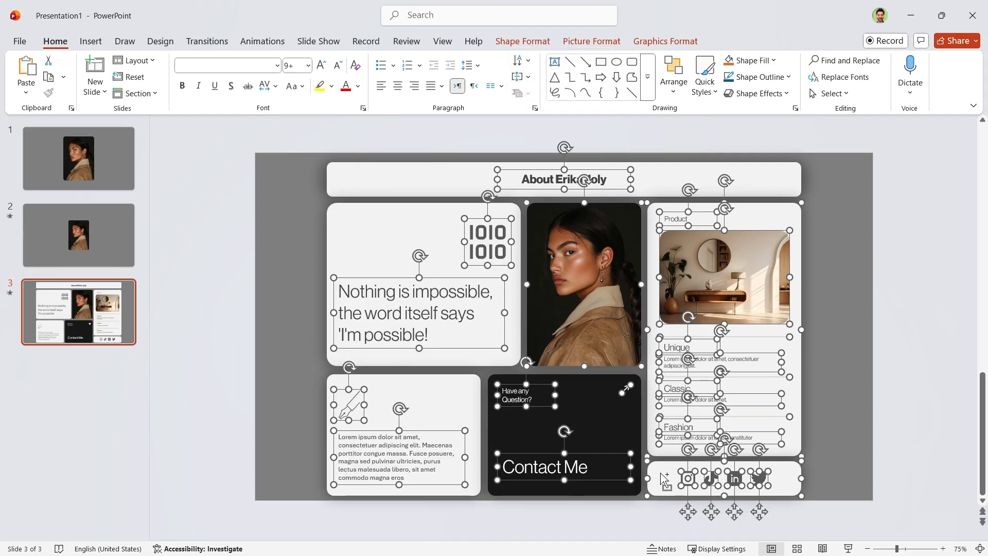
{"action": "mouse_move", "coordinate": [789, 375]}
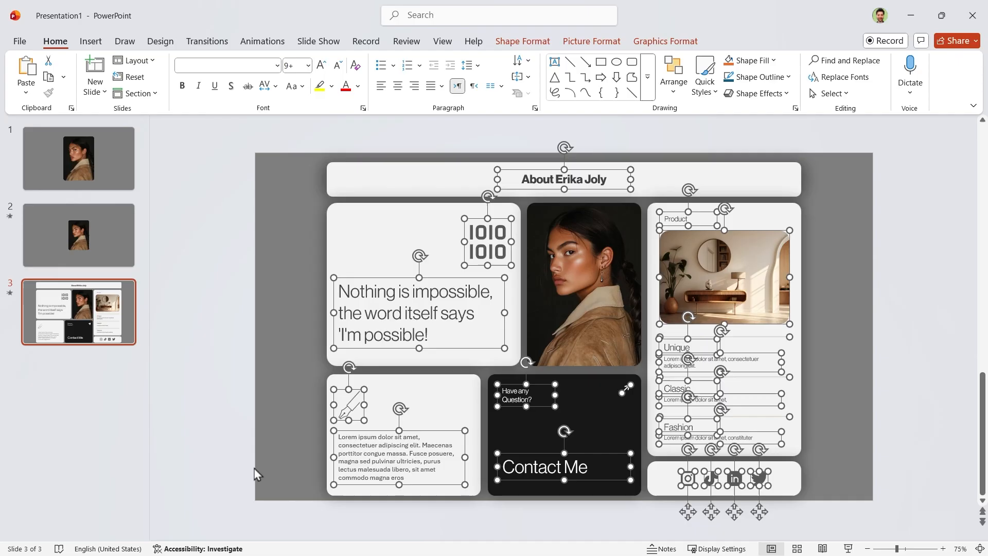
{"action": "left_click", "coordinate": [262, 41]}
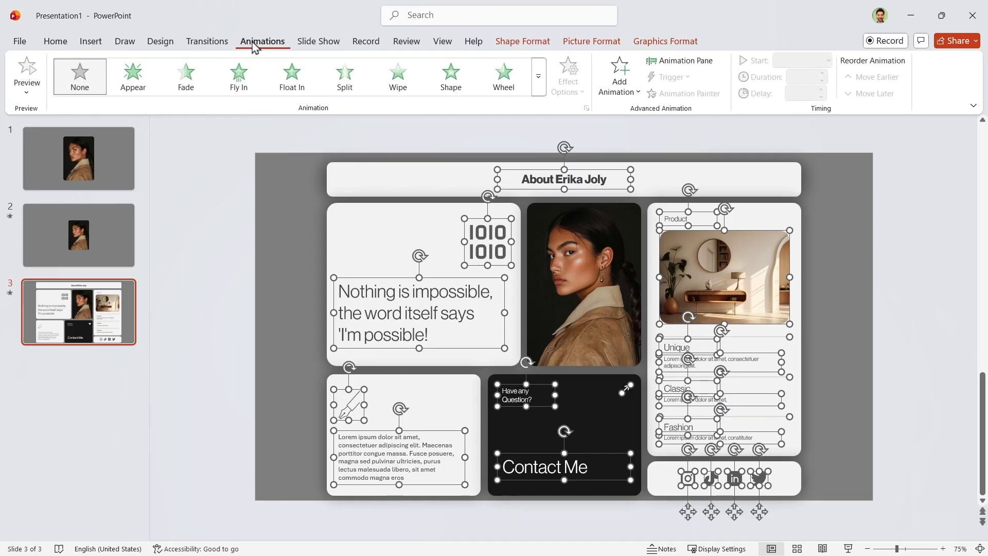
Give the selected contents a Fade entrance starting With Previous.
{"action": "left_click", "coordinate": [185, 76]}
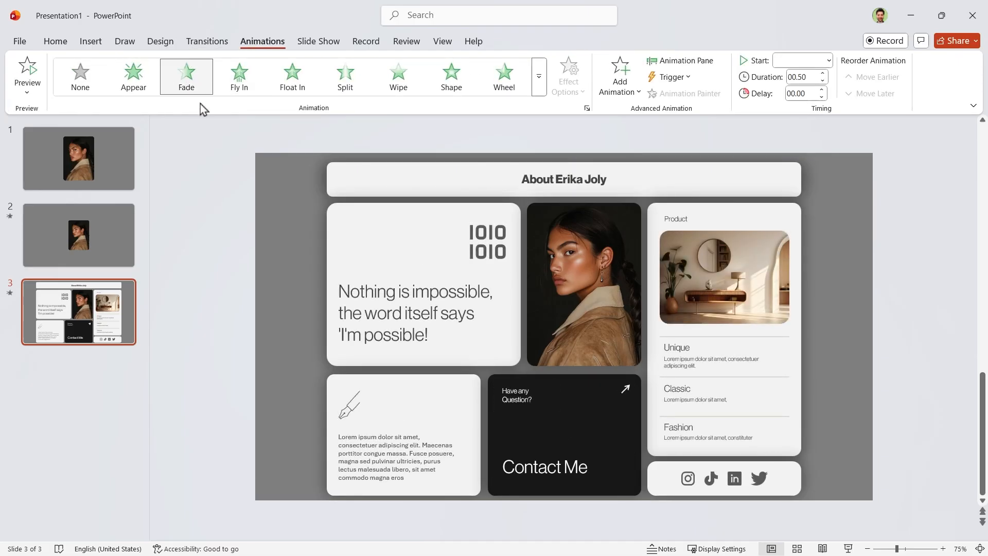
{"action": "left_click", "coordinate": [827, 60]}
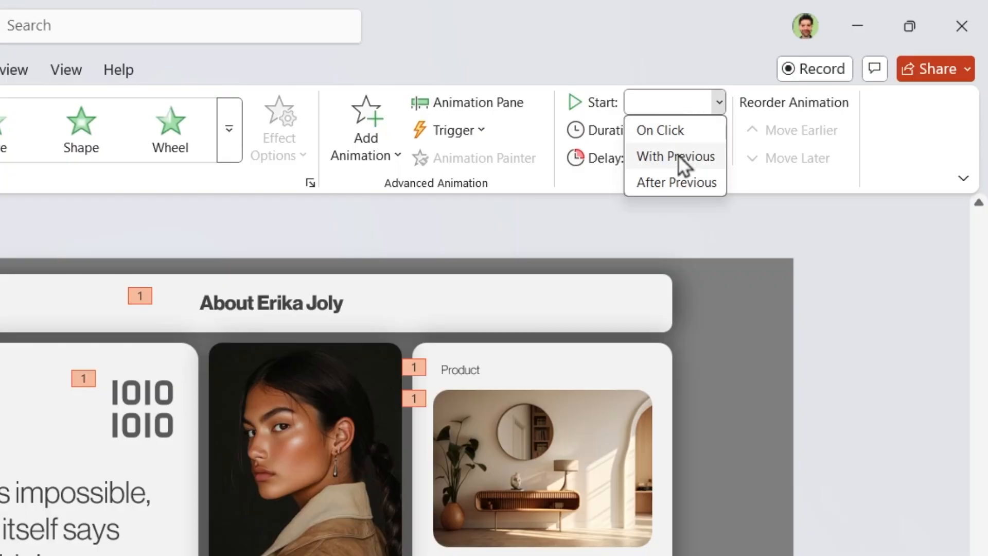
{"action": "left_click", "coordinate": [674, 157]}
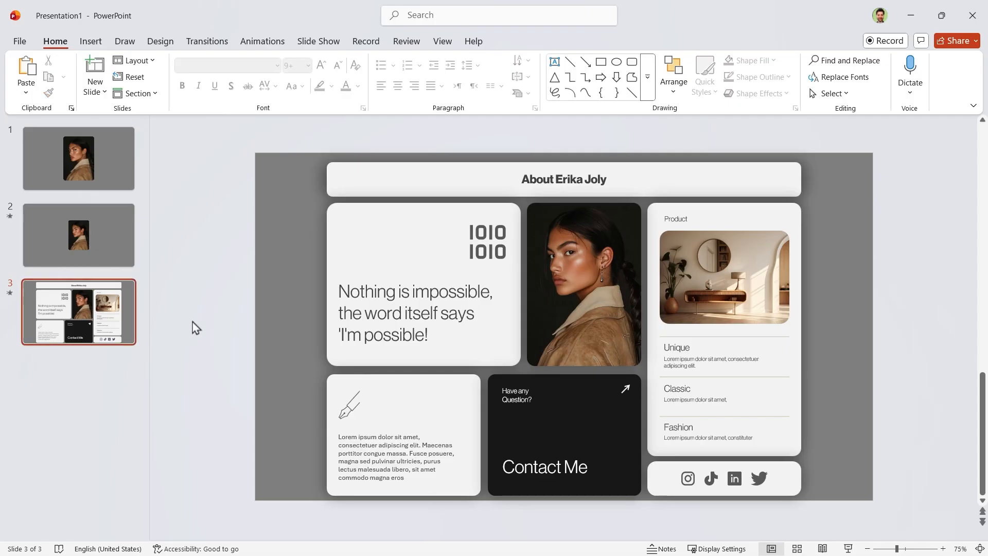
{"action": "mouse_move", "coordinate": [244, 368]}
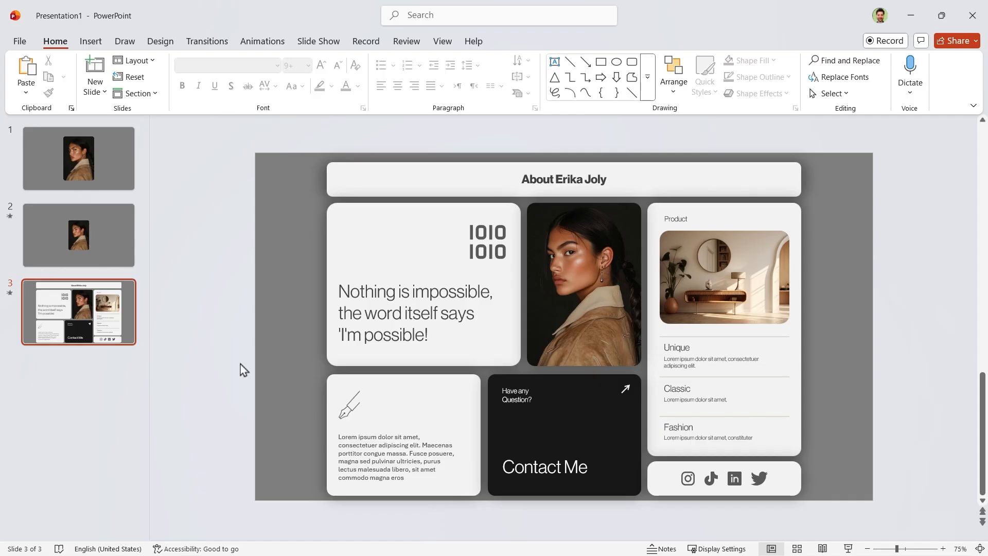
{"action": "mouse_move", "coordinate": [239, 385]}
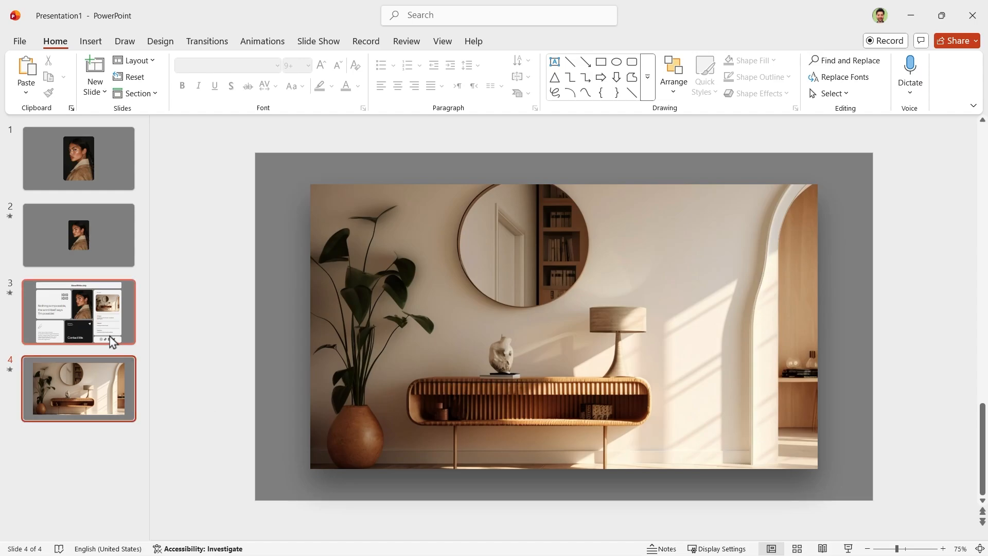
Delete the product photo and insert a Slide Zoom targeting slide 4 in its card.
{"action": "left_click", "coordinate": [78, 312]}
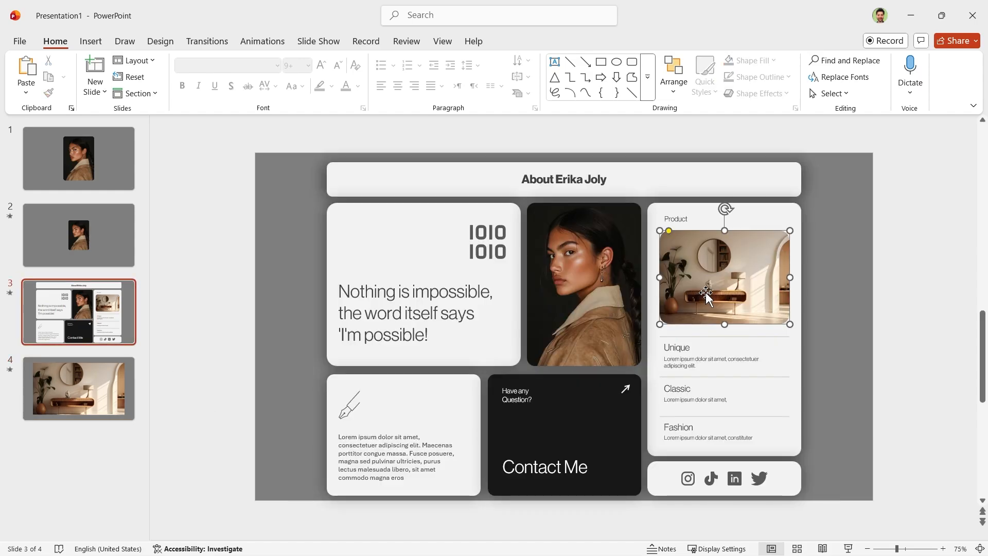
{"action": "left_click", "coordinate": [90, 41]}
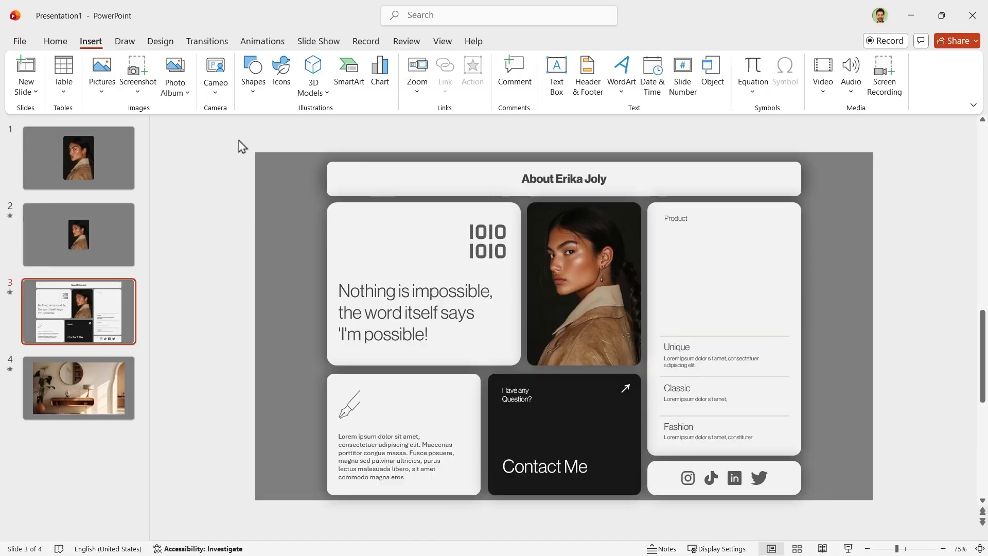
{"action": "left_click", "coordinate": [416, 75]}
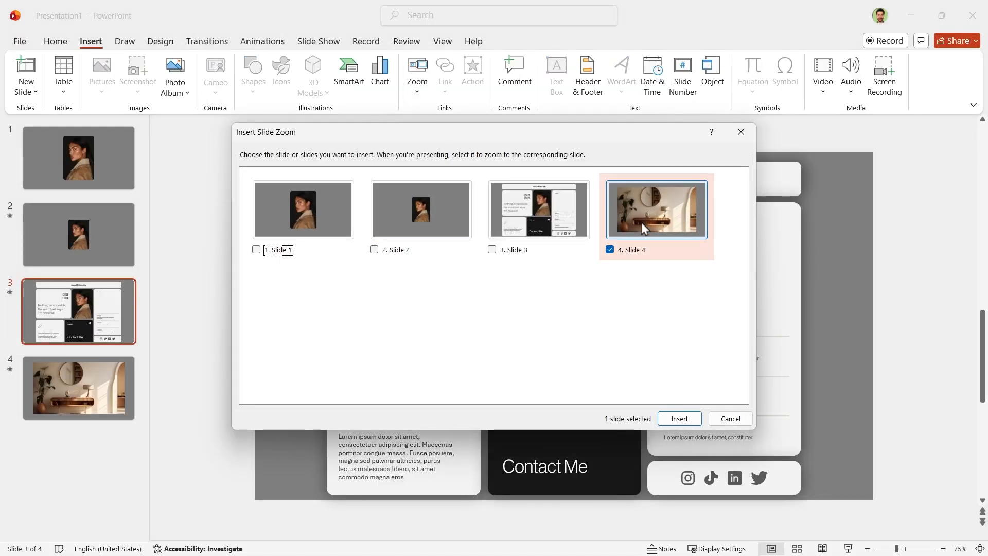
{"action": "left_click", "coordinate": [679, 418]}
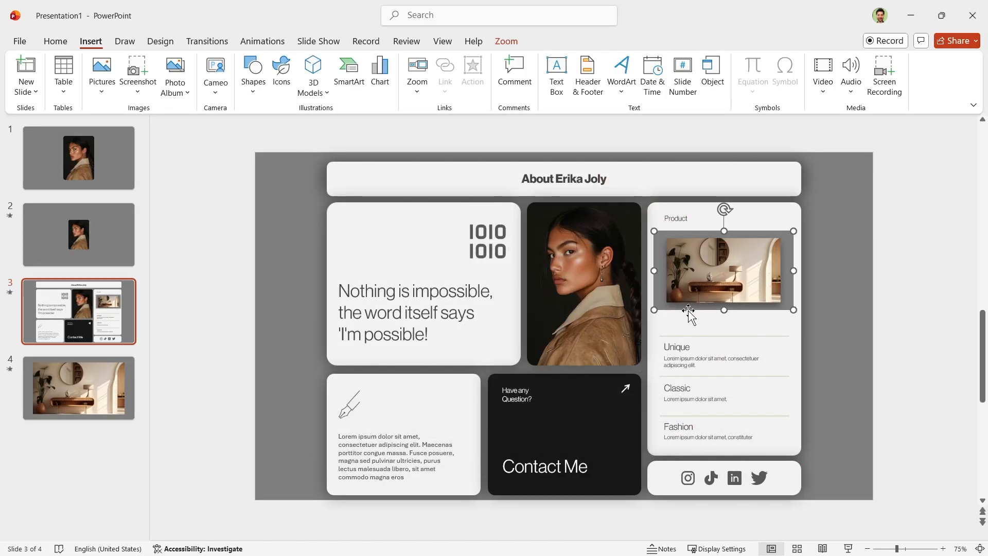
Fit the product slide zoom inside its card and enable Return to Zoom so the show comes back to the About slide.
{"action": "left_click", "coordinate": [723, 269]}
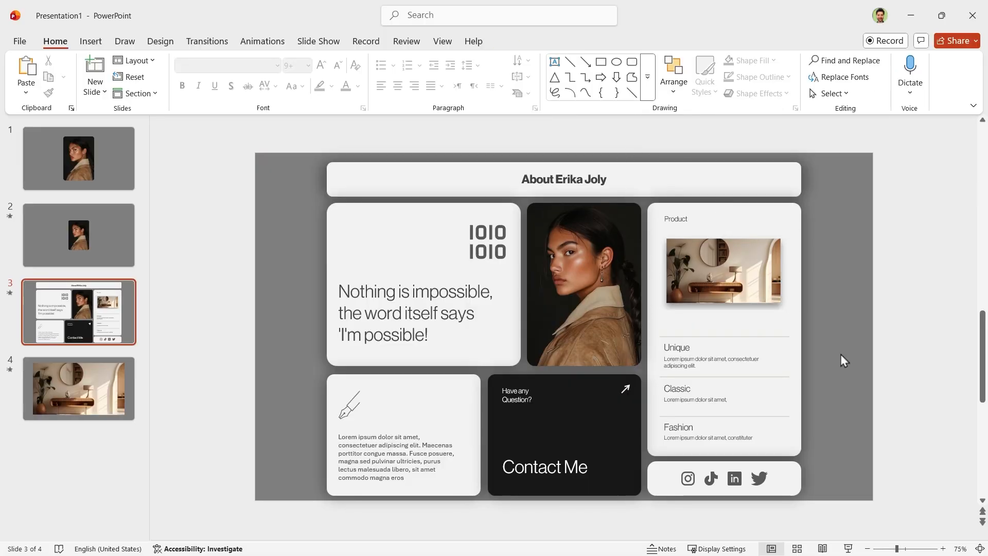
{"action": "left_click", "coordinate": [723, 271]}
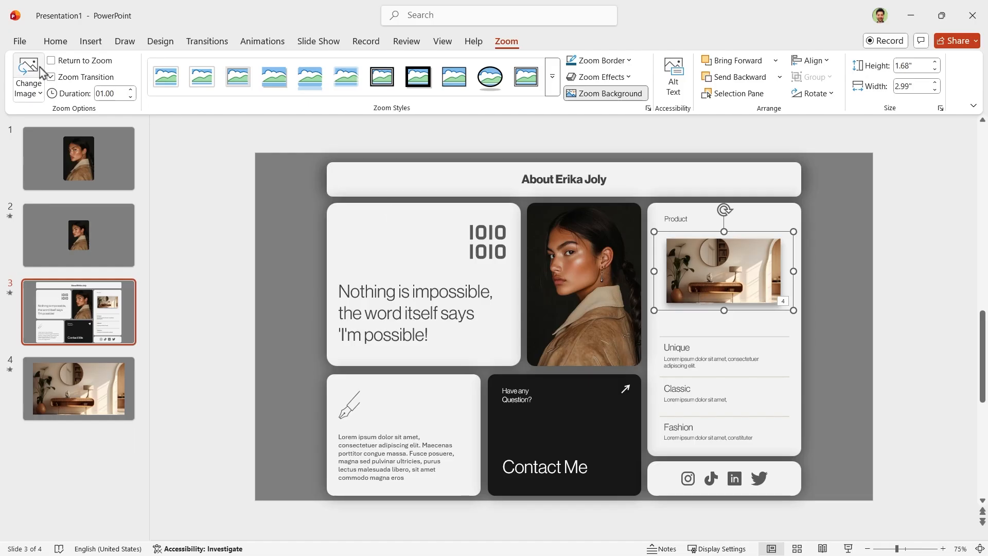
{"action": "left_click", "coordinate": [51, 61]}
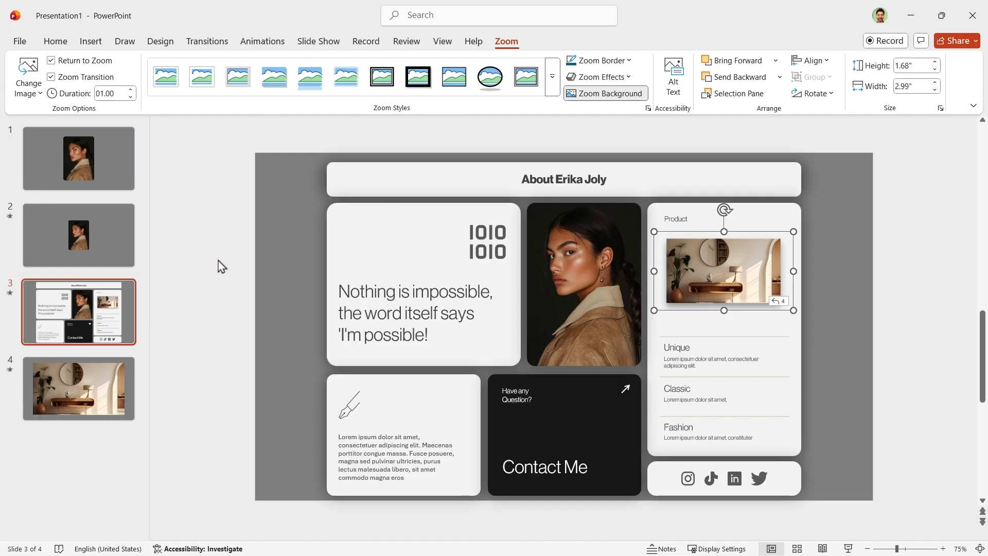
{"action": "mouse_move", "coordinate": [233, 290]}
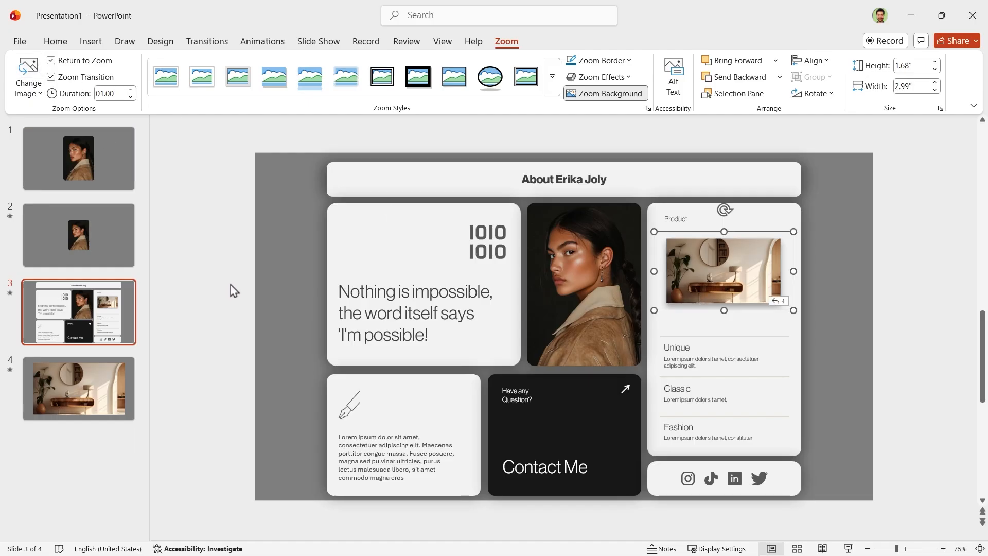
{"action": "left_click", "coordinate": [261, 41]}
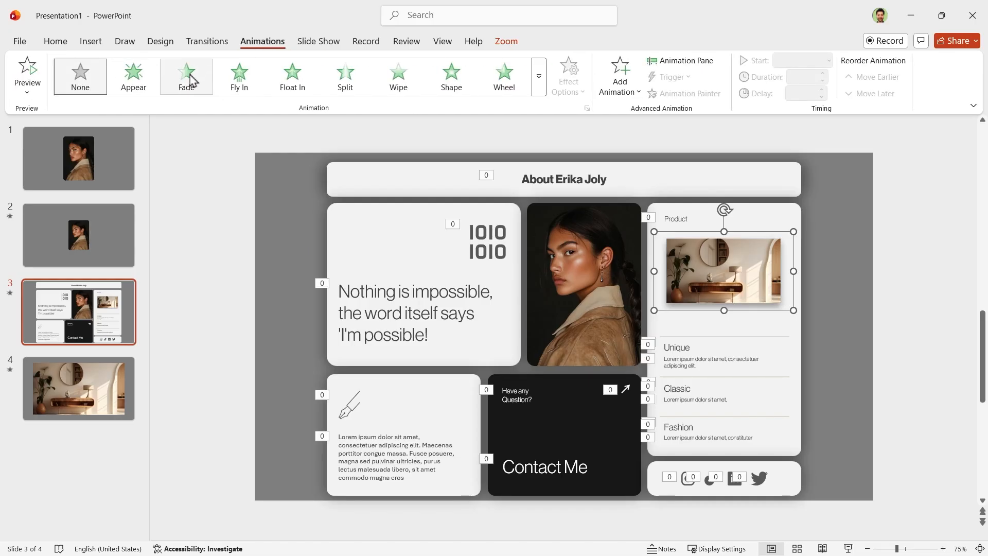
Give the slide zoom a Fade entrance starting With Previous so it appears with the other card contents.
{"action": "left_click", "coordinate": [827, 60]}
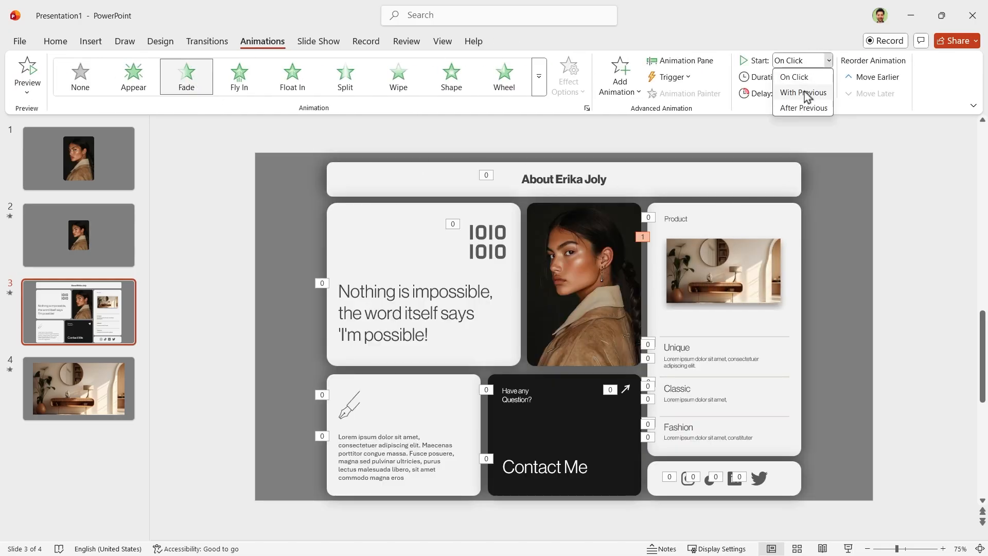
{"action": "left_click", "coordinate": [803, 92]}
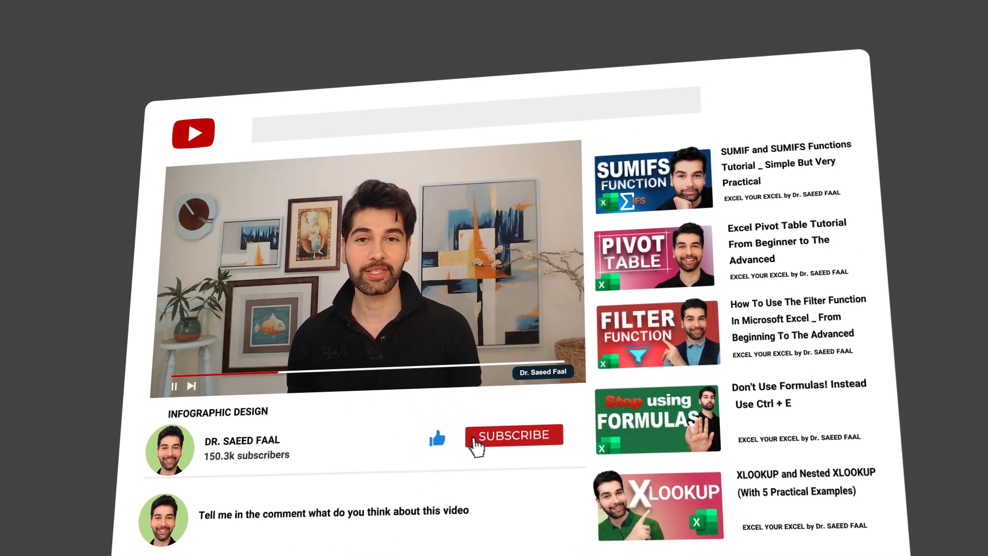
{"action": "left_click", "coordinate": [514, 435]}
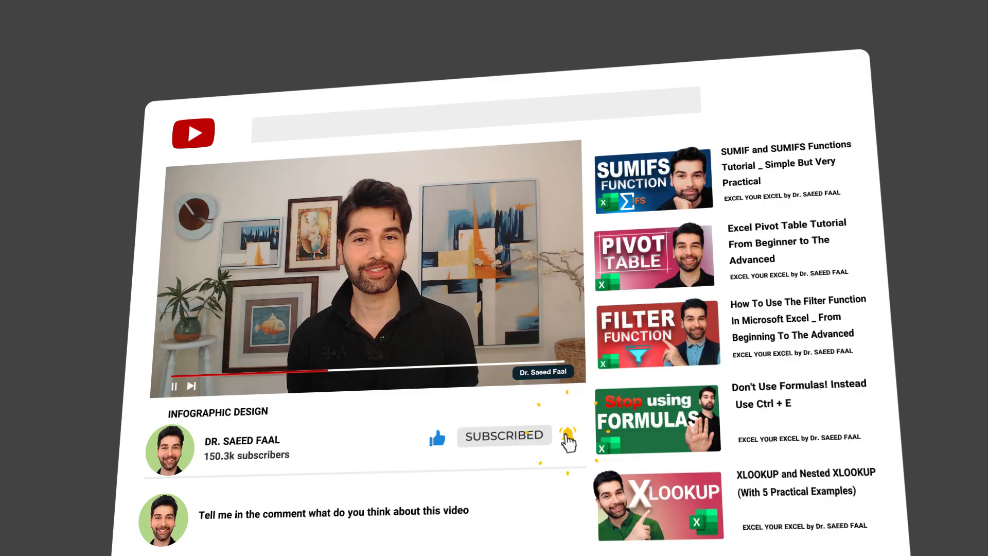